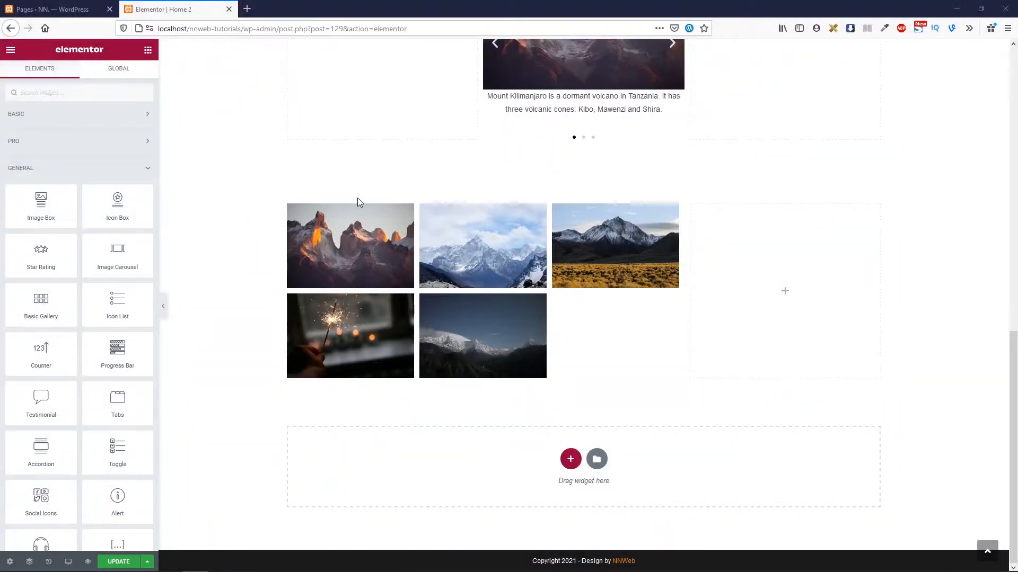
# - Add a new single-column section below the gallery
pyautogui.click(672, 43)
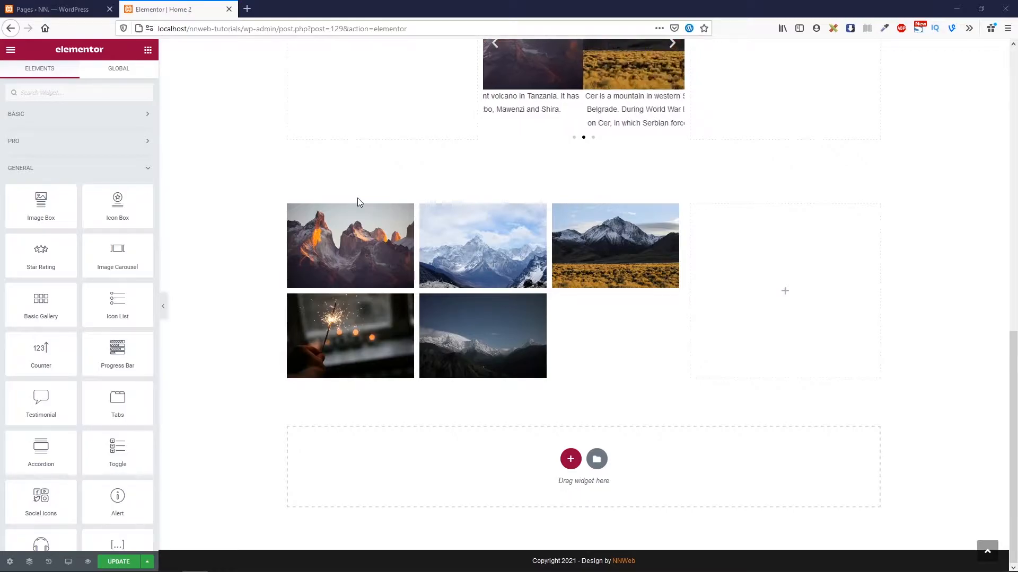
pyautogui.click(672, 42)
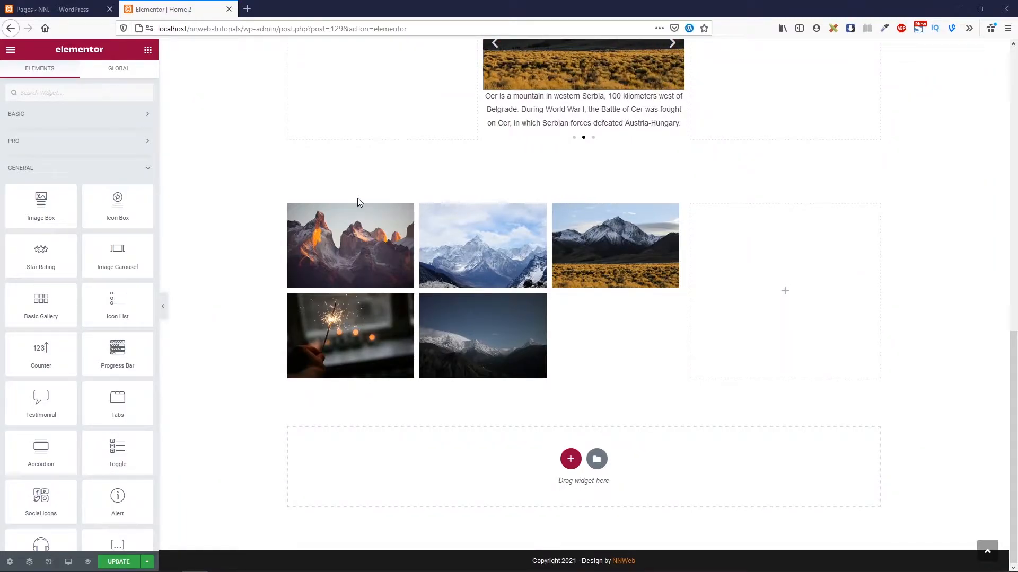
pyautogui.click(671, 43)
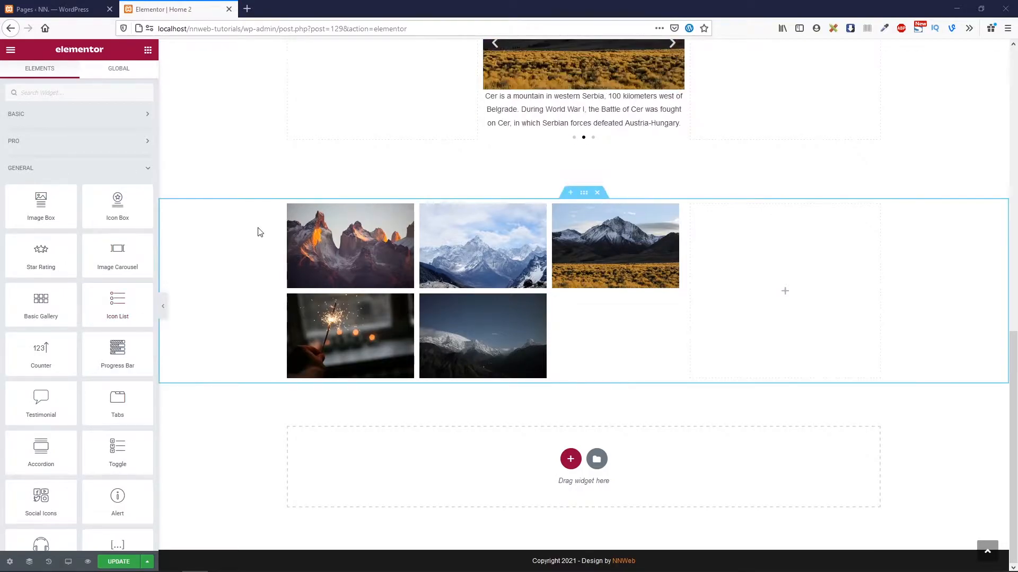
pyautogui.click(672, 44)
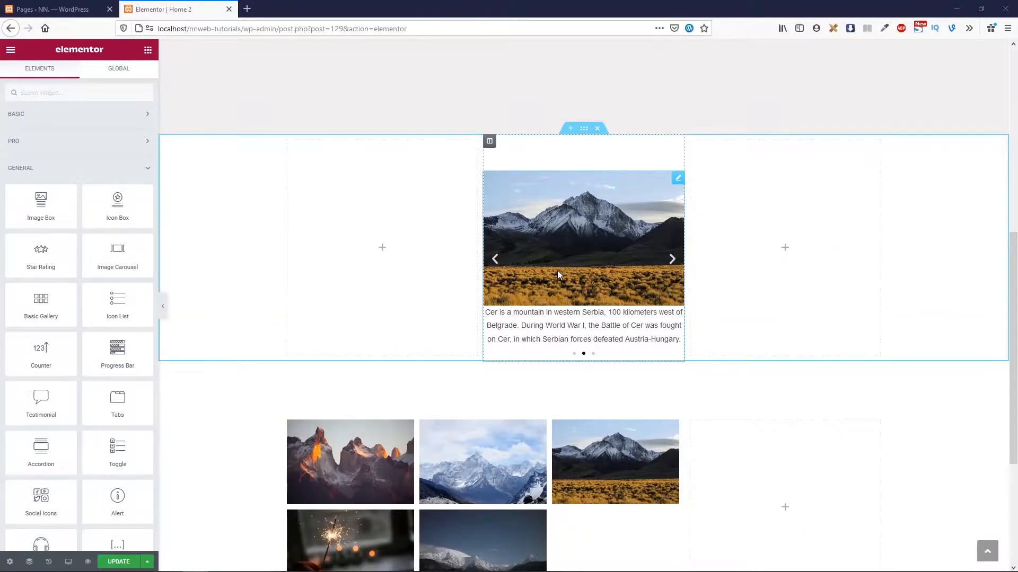
pyautogui.scroll(-3)
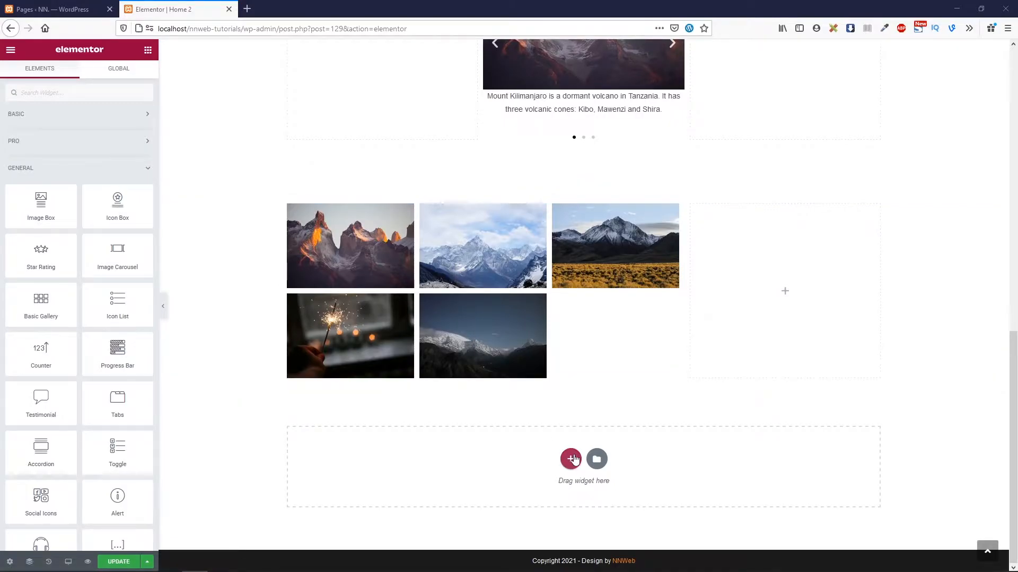
pyautogui.click(570, 459)
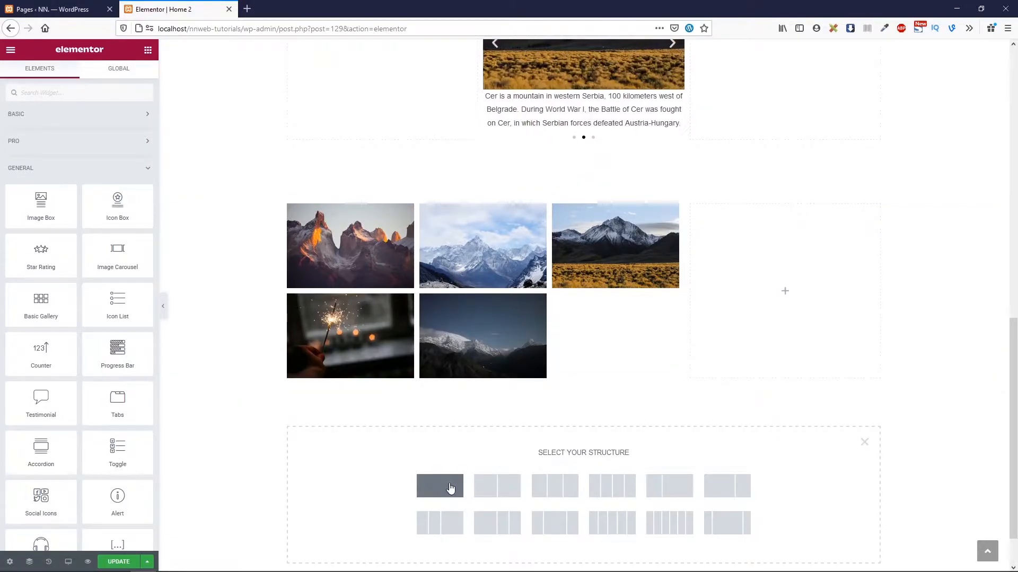
pyautogui.click(440, 485)
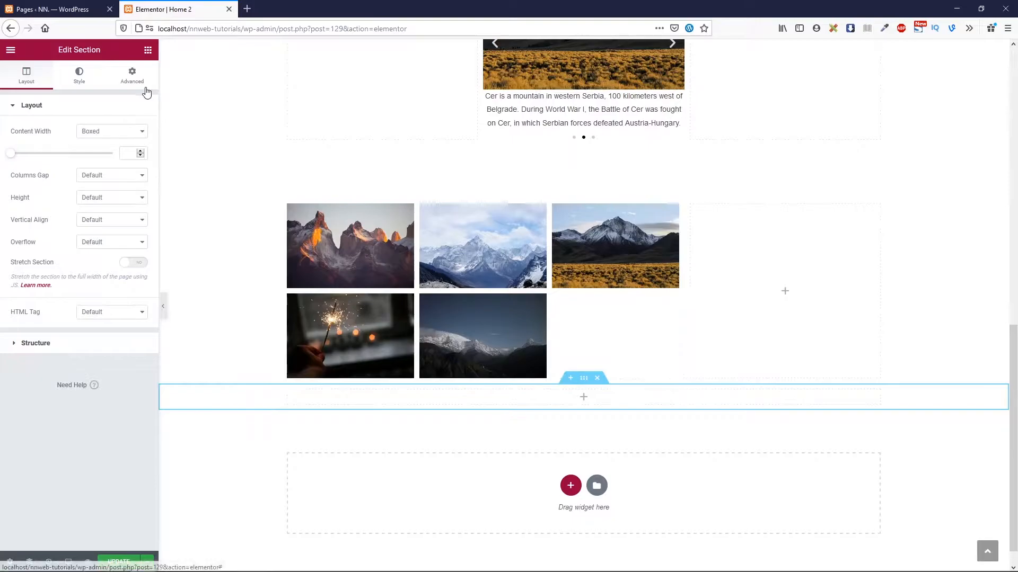
# - Set the section's top and bottom margins to 100 px under Advanced
pyautogui.click(131, 75)
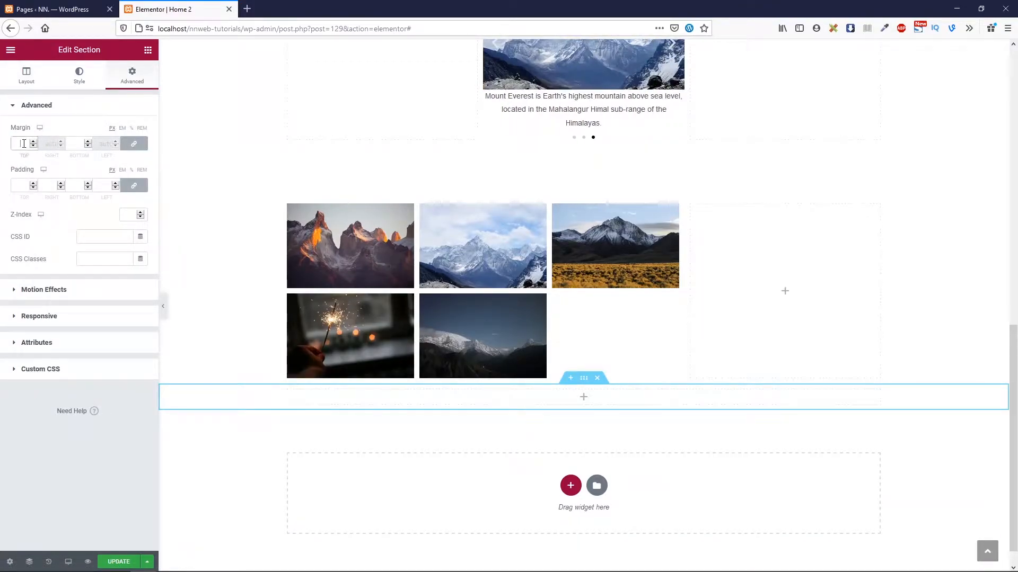
pyautogui.write('100')
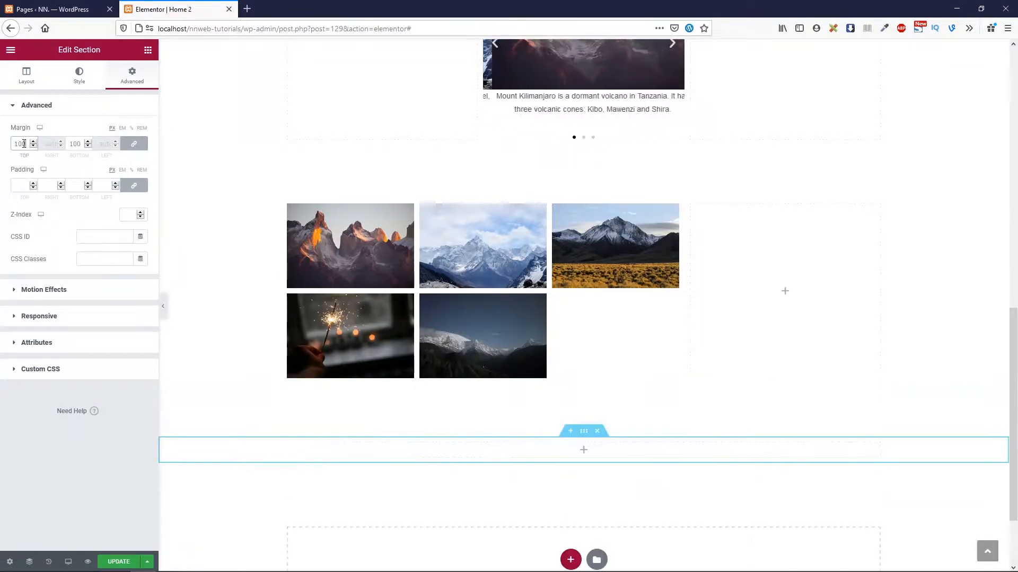
pyautogui.scroll(-3)
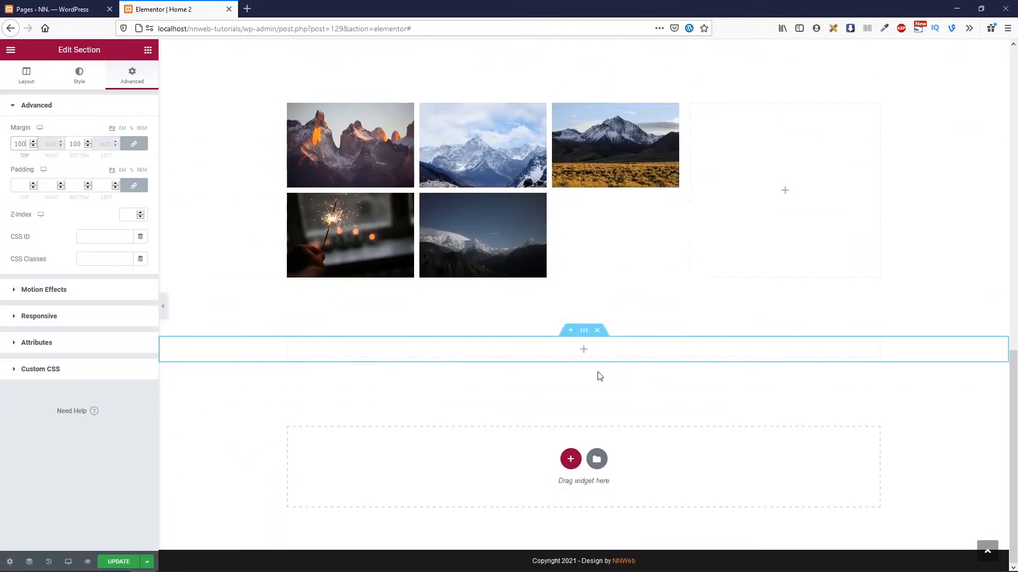
pyautogui.moveTo(583, 333)
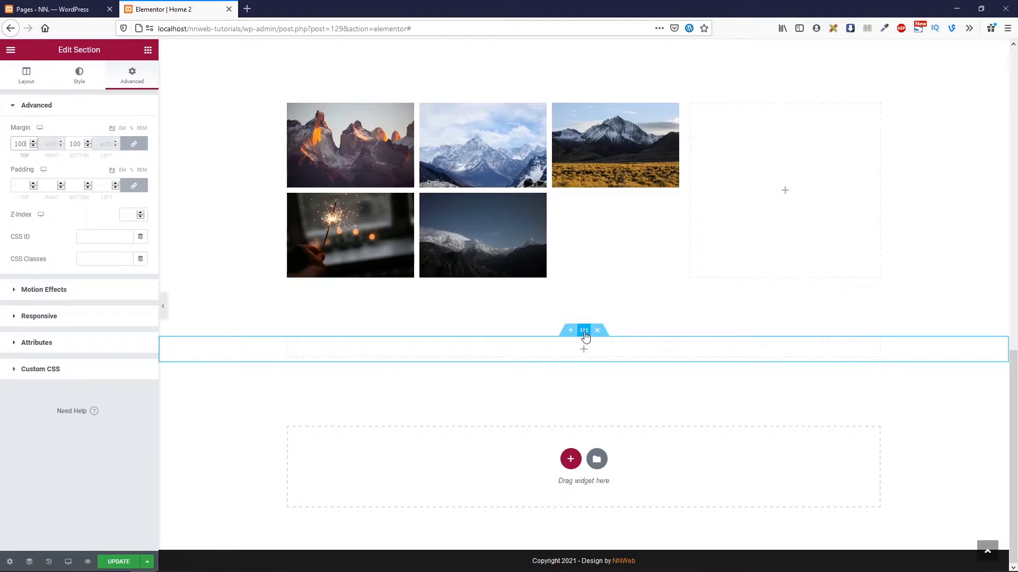
pyautogui.scroll(-3)
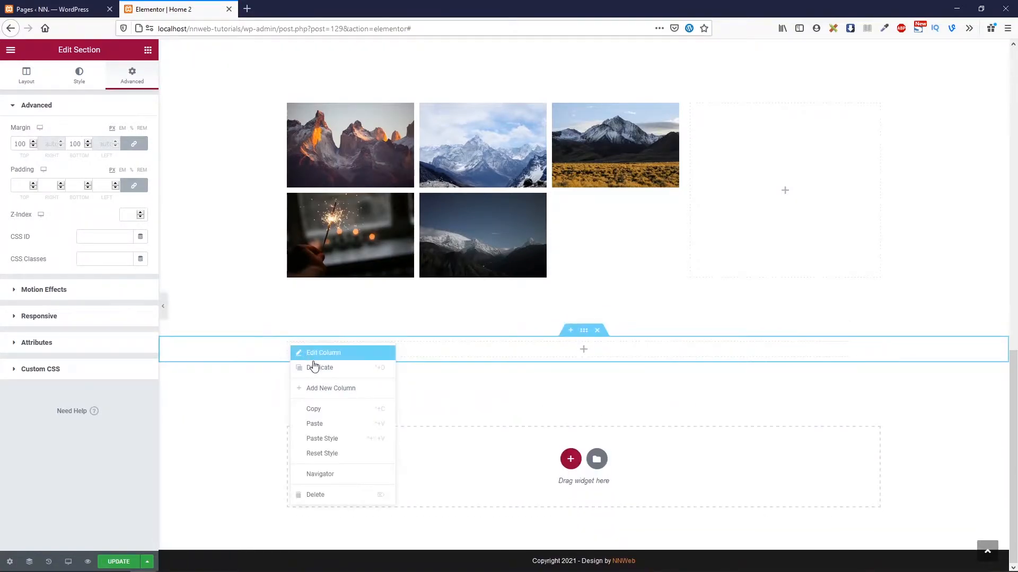
# - Add columns to the new section until it has three
pyautogui.click(323, 353)
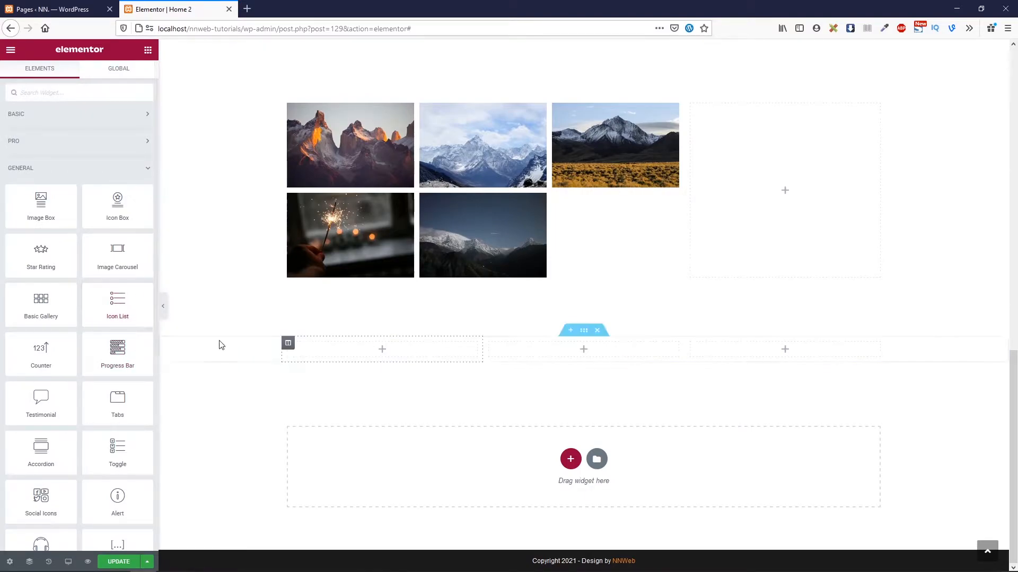
pyautogui.moveTo(192, 321)
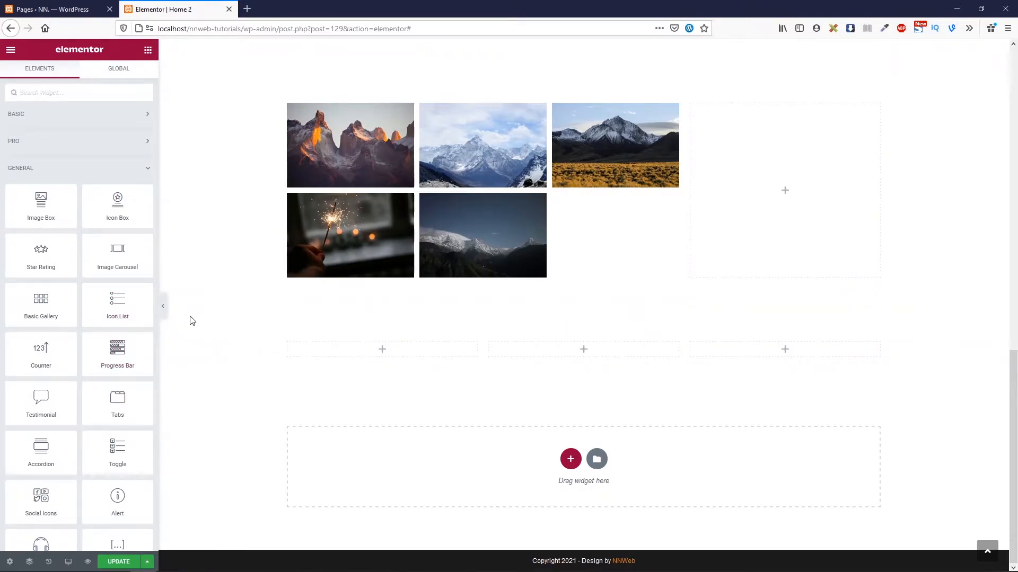
pyautogui.moveTo(216, 315)
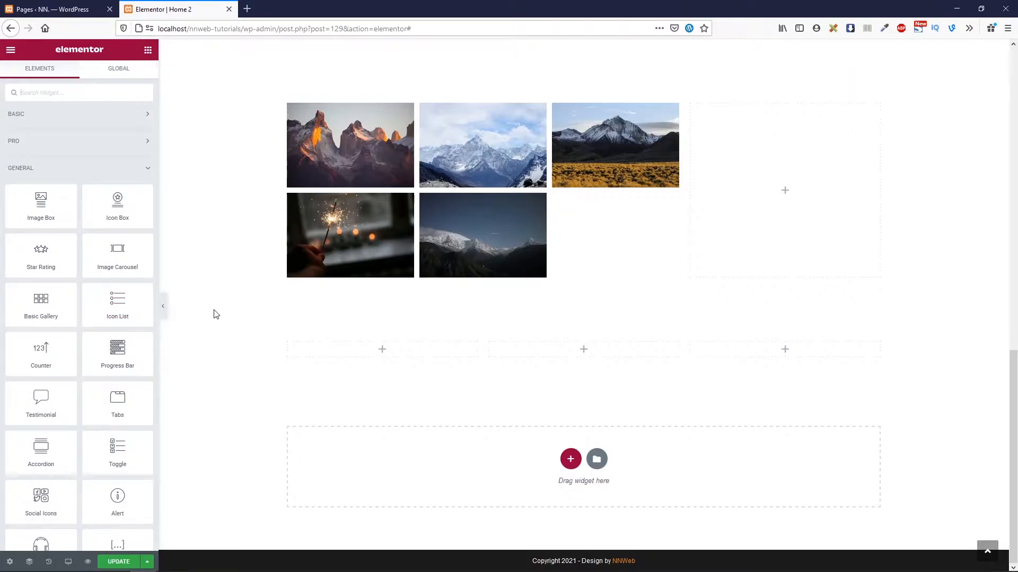
pyautogui.moveTo(200, 319)
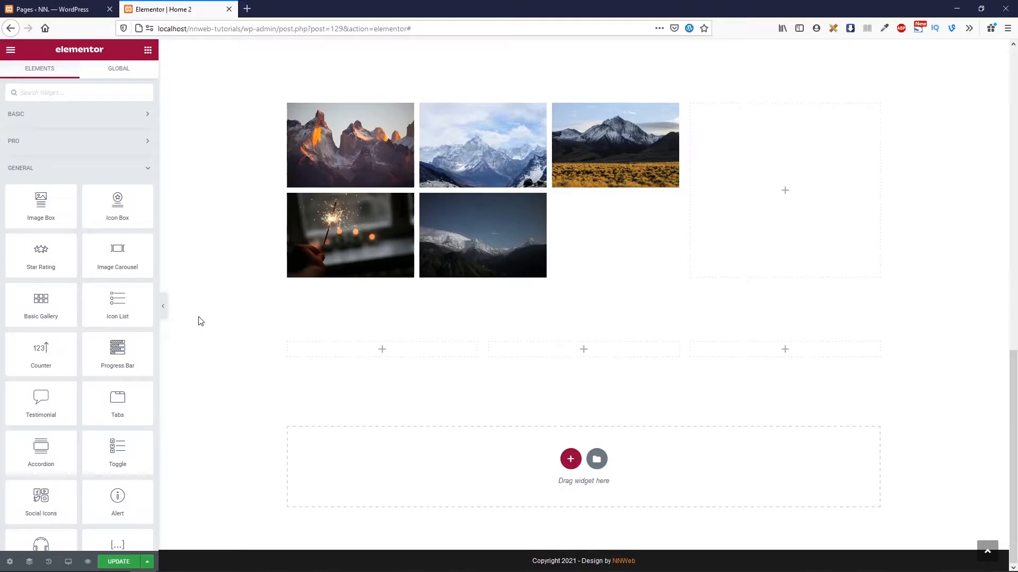
pyautogui.moveTo(202, 325)
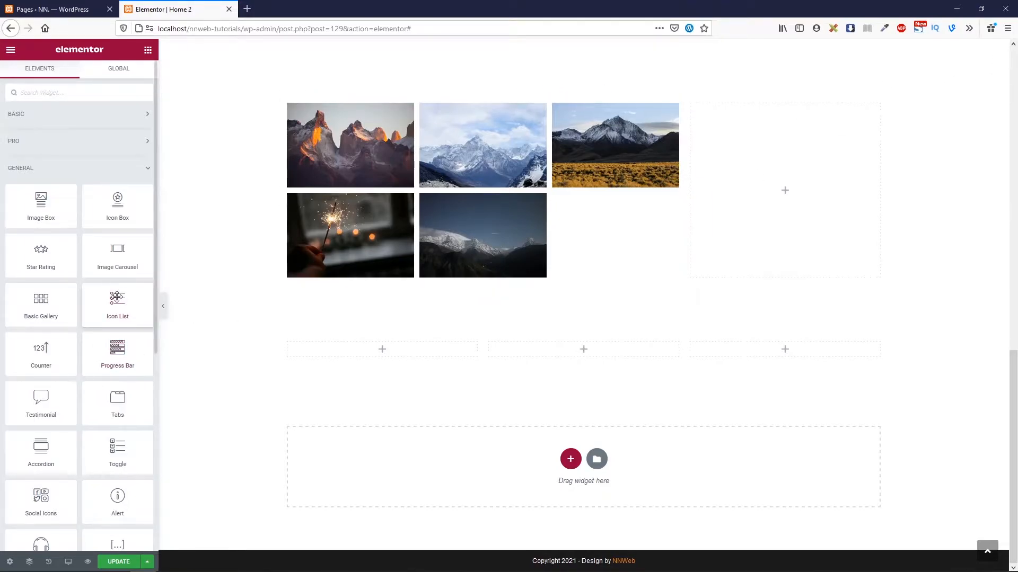
# - Drag an Icon List into the left column, trying Inline layout before returning to Default
pyautogui.moveTo(117, 304); pyautogui.dragTo(389, 349)
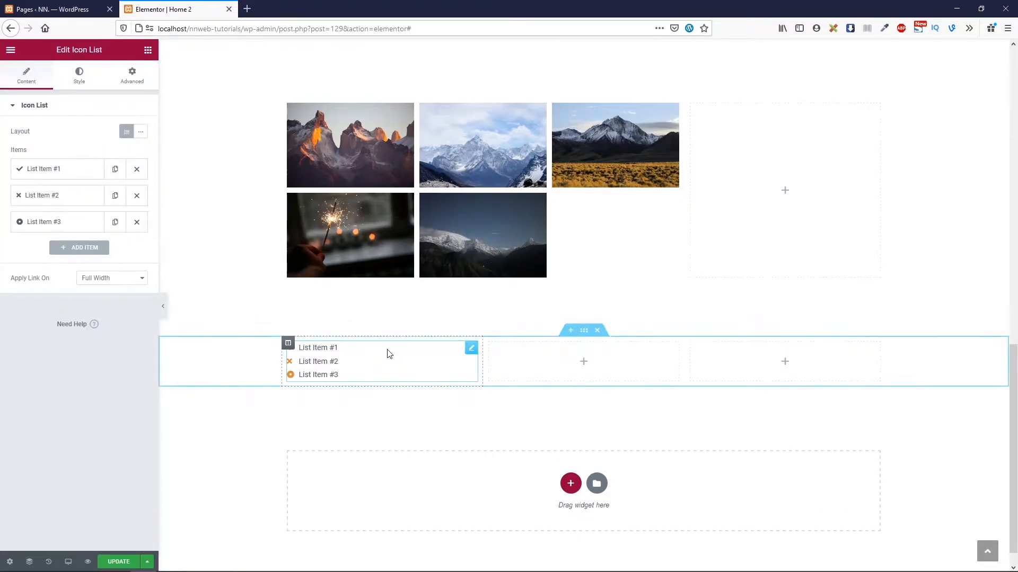
pyautogui.moveTo(324, 401)
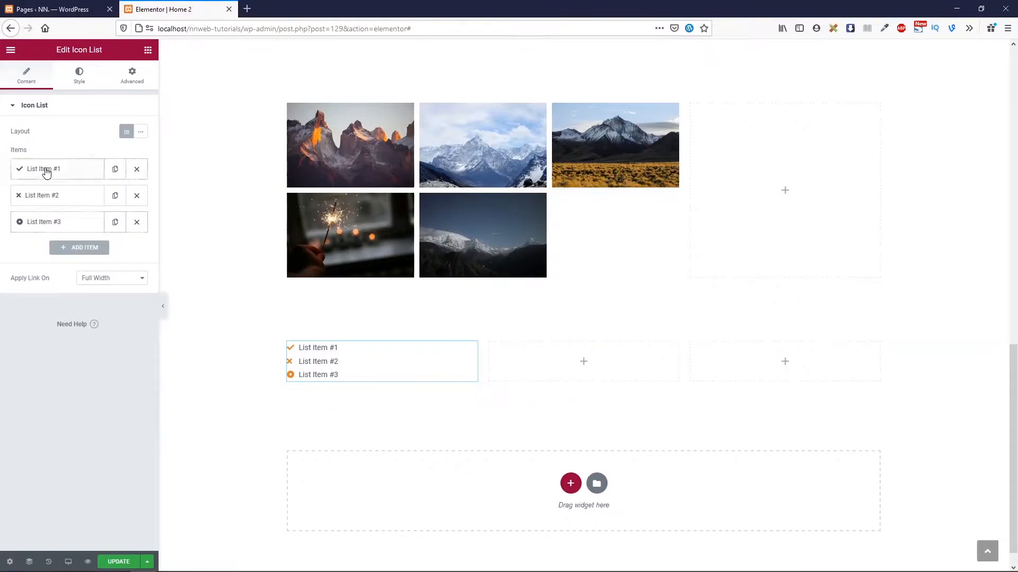
pyautogui.moveTo(34, 134)
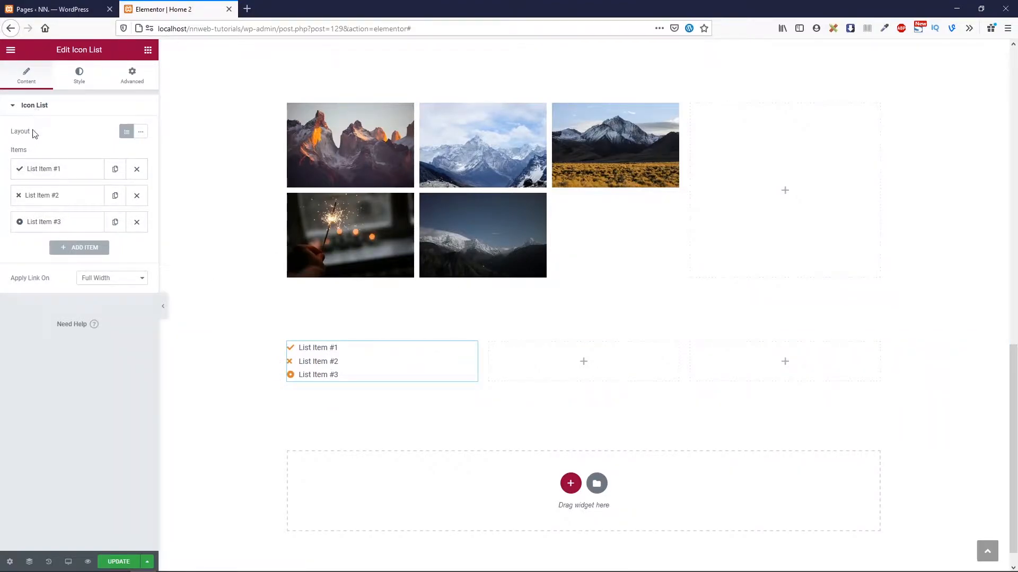
pyautogui.moveTo(140, 131)
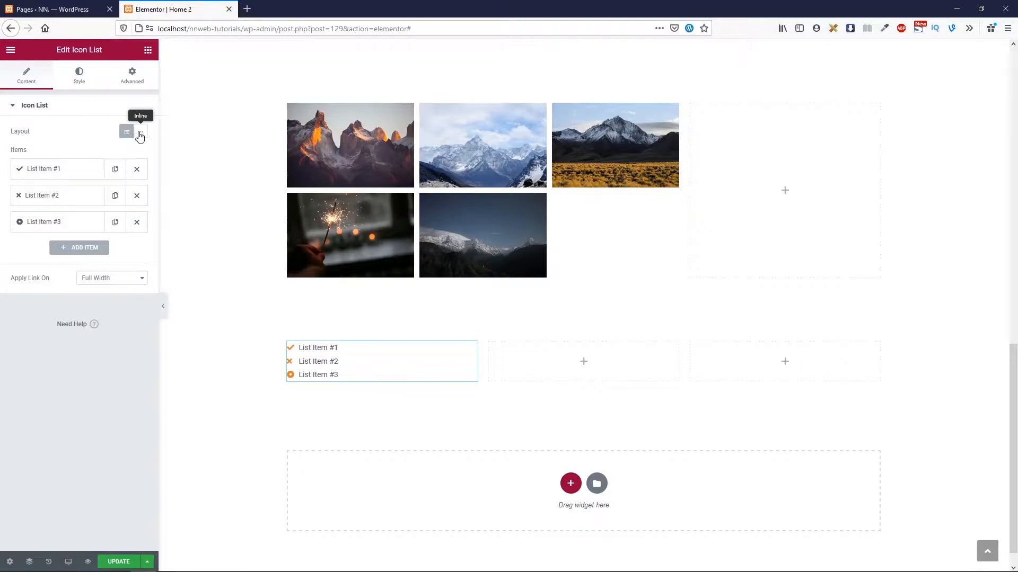
pyautogui.click(140, 132)
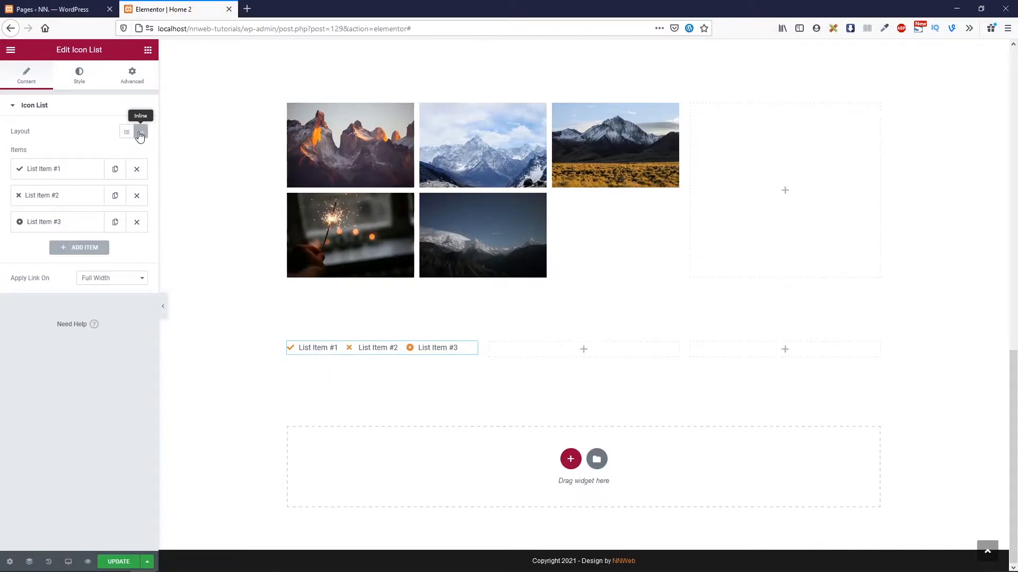
pyautogui.click(127, 132)
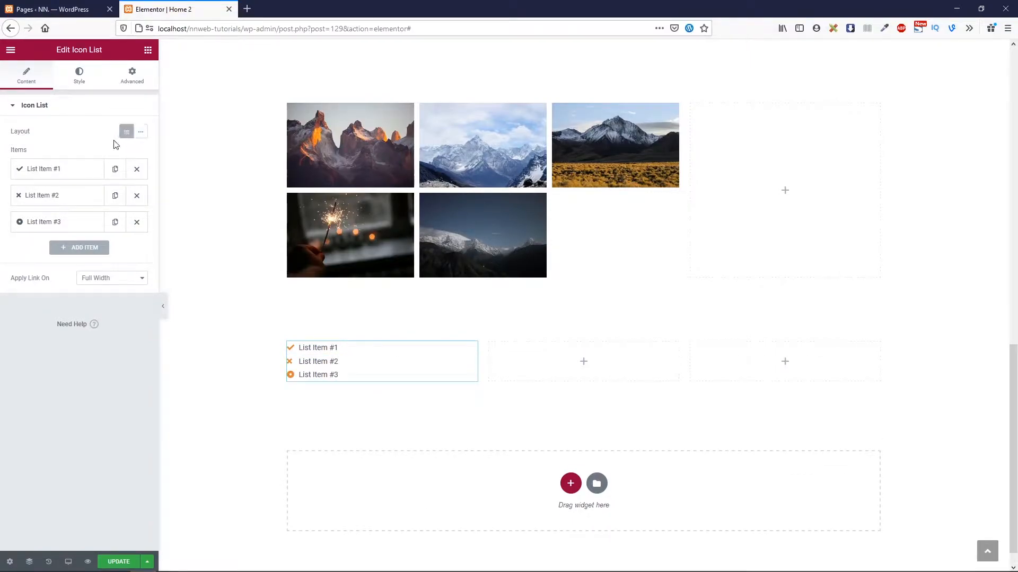
pyautogui.moveTo(43, 169)
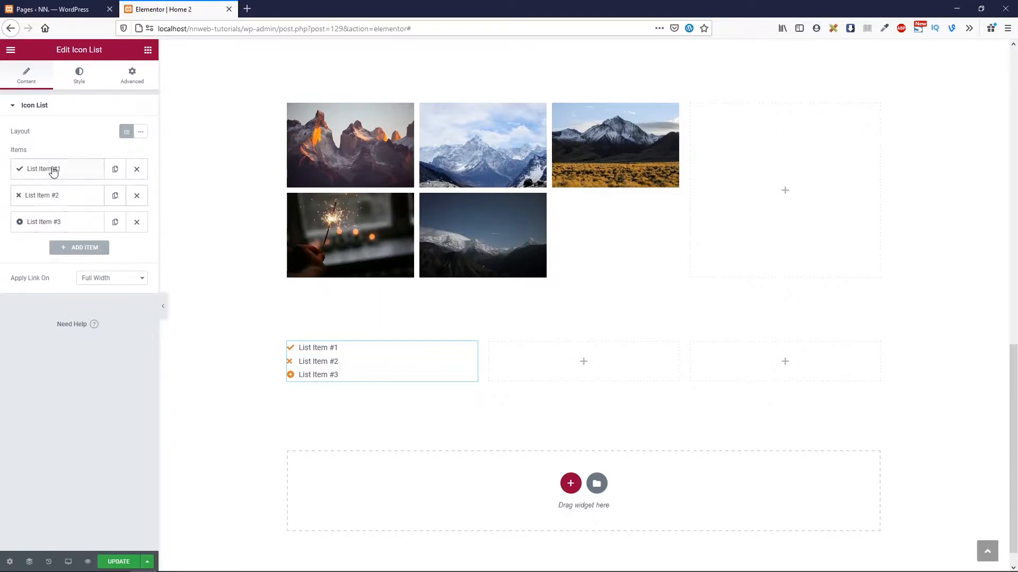
# - Rename the first item 'First Service' and insert the Coffee icon
pyautogui.click(45, 168)
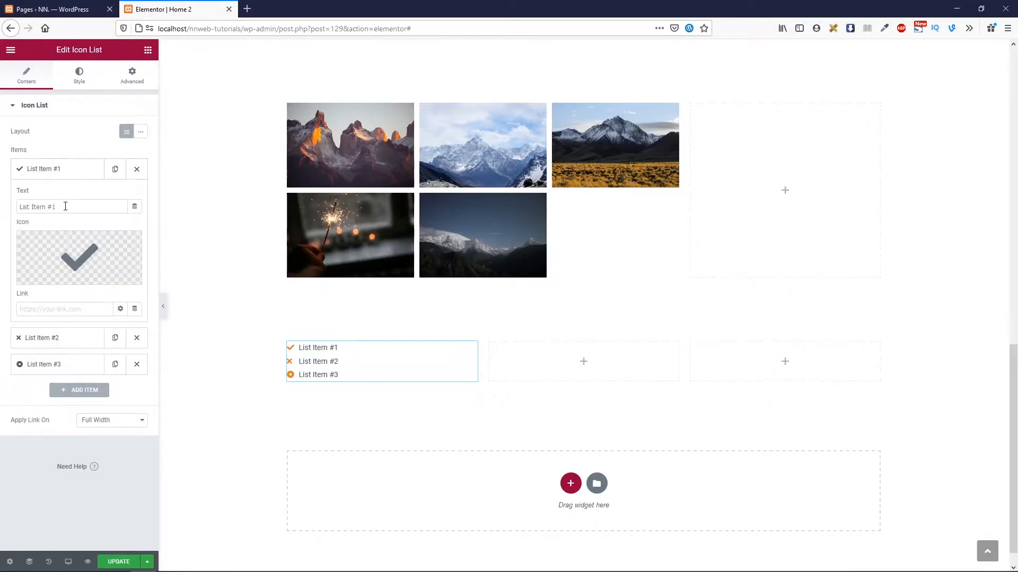
pyautogui.write('First Service')
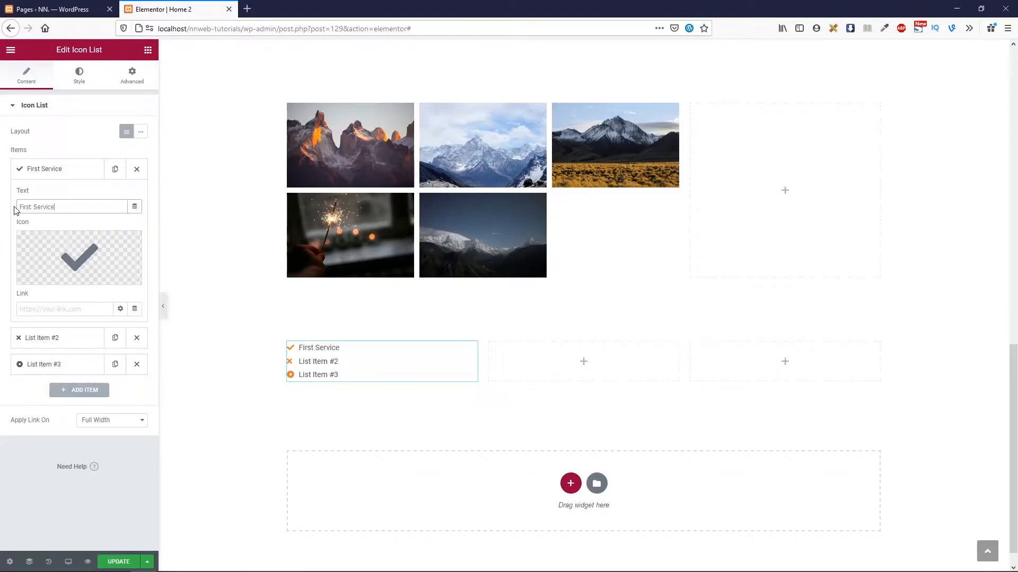
pyautogui.click(79, 258)
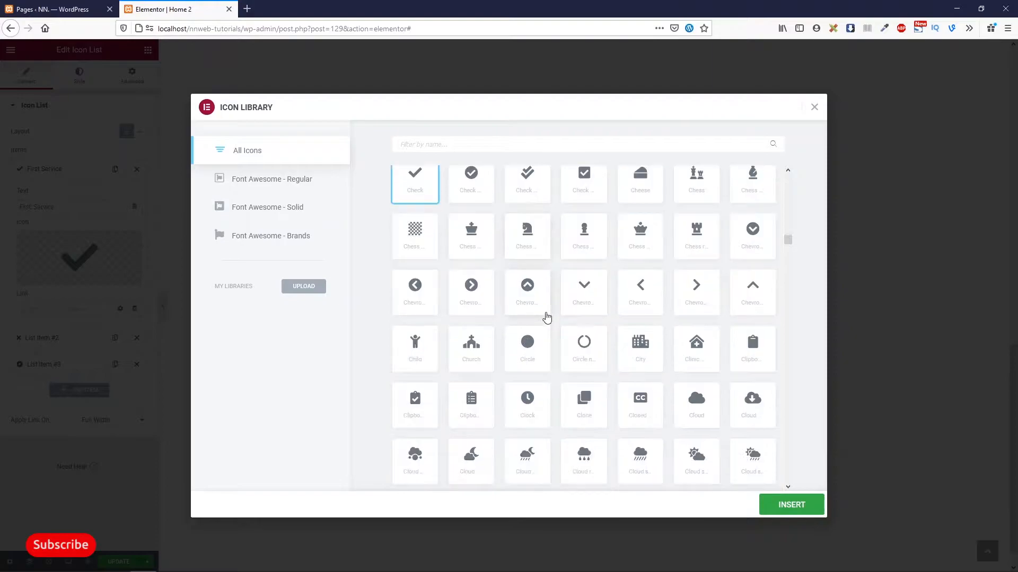
pyautogui.scroll(-3)
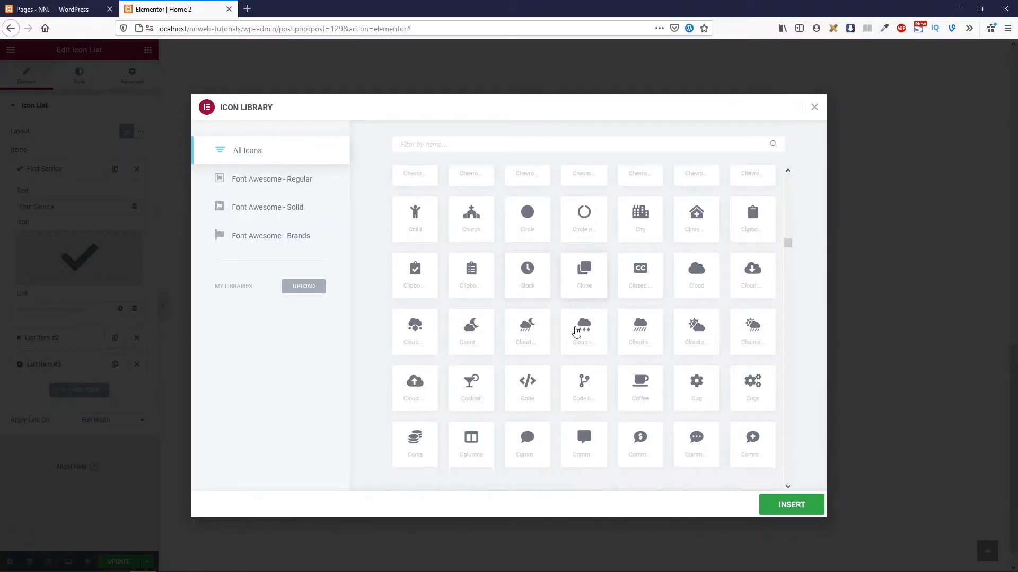
pyautogui.click(639, 387)
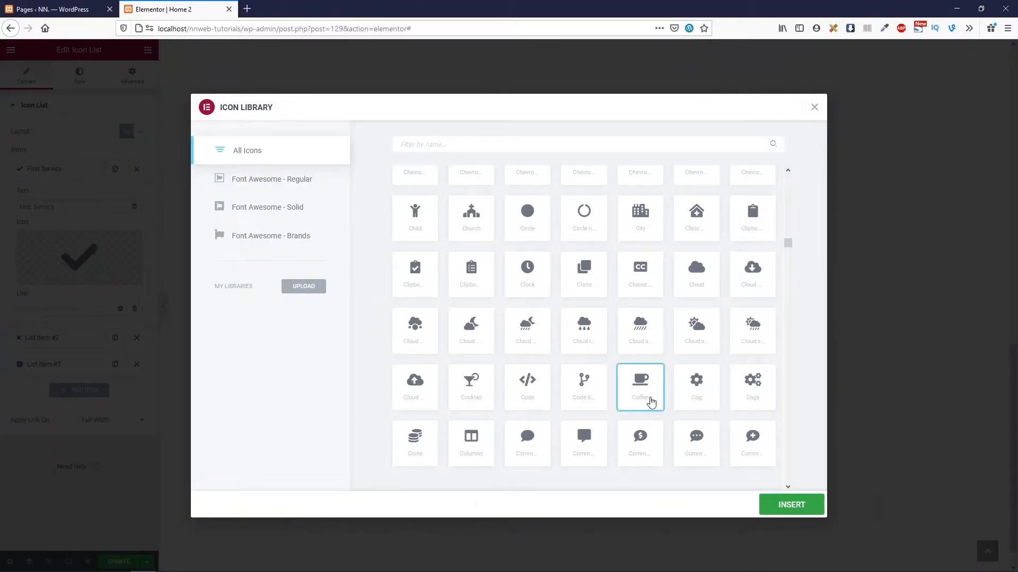
pyautogui.moveTo(439, 210)
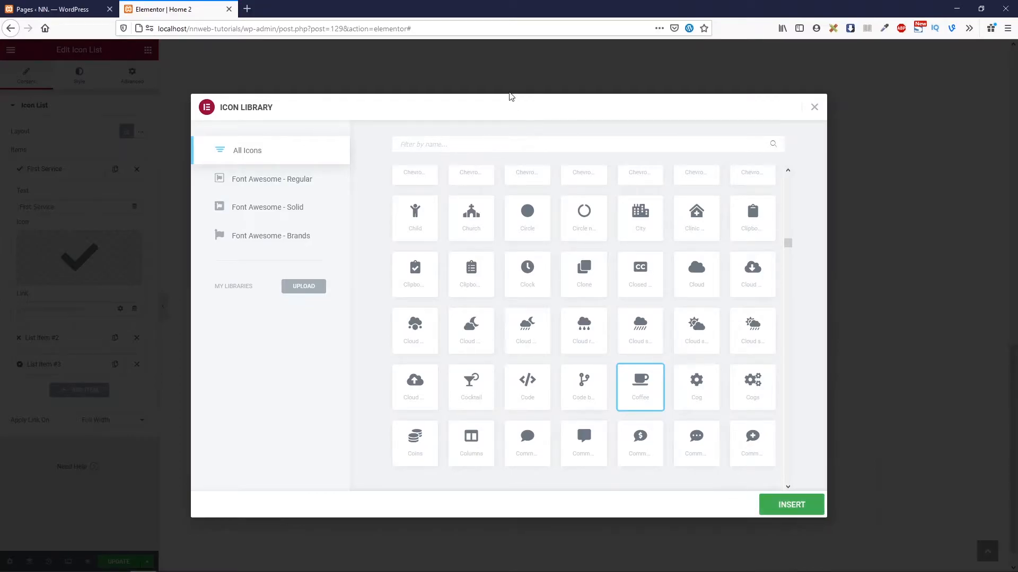
pyautogui.click(791, 504)
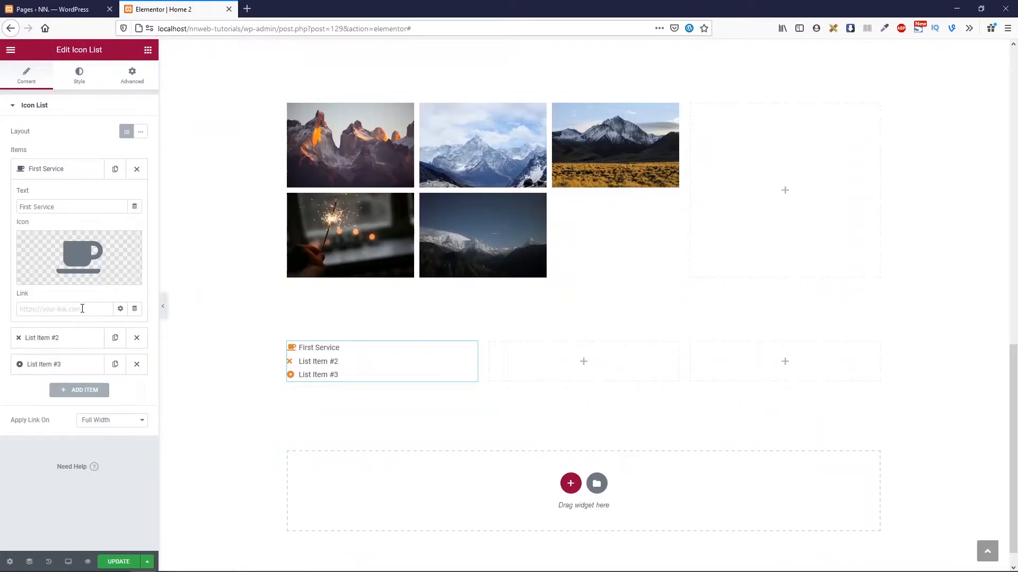
# - View First Service's link options, then expand List Item #2
pyautogui.click(120, 309)
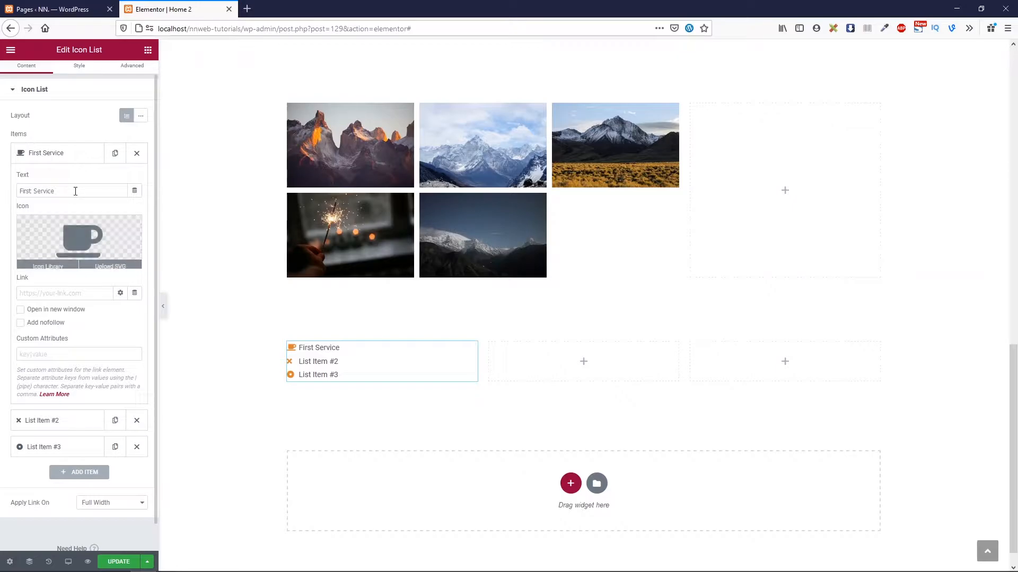
pyautogui.moveTo(64, 420)
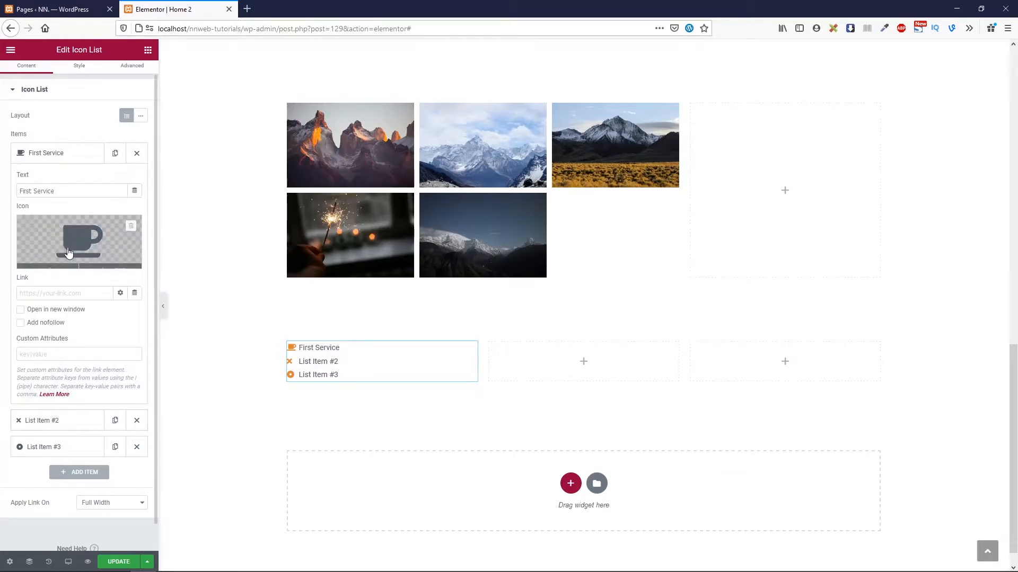
pyautogui.click(115, 154)
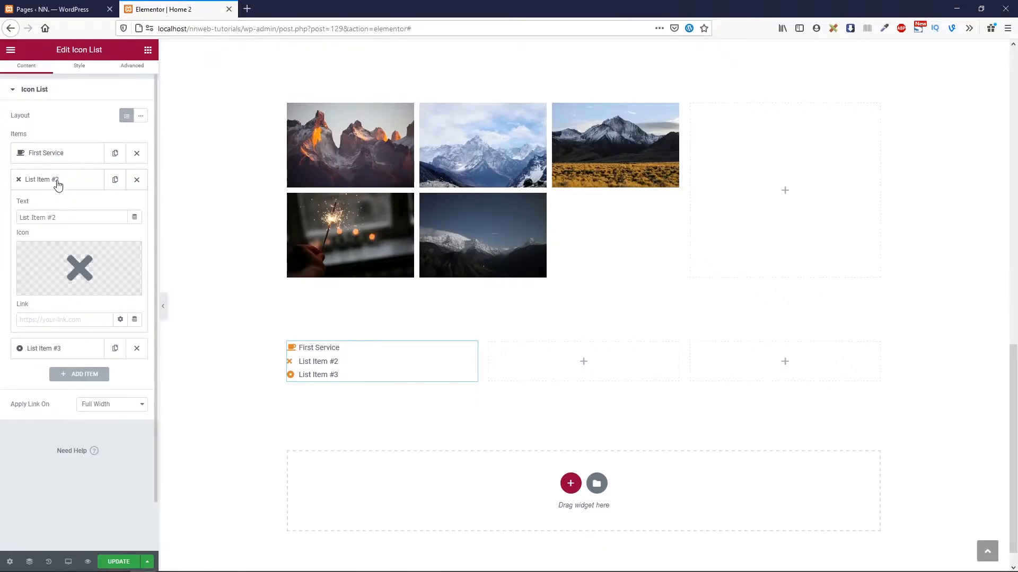
# - Type 'Second Service' as item two's text and search the icon library for its icon
pyautogui.write('Second Servi')
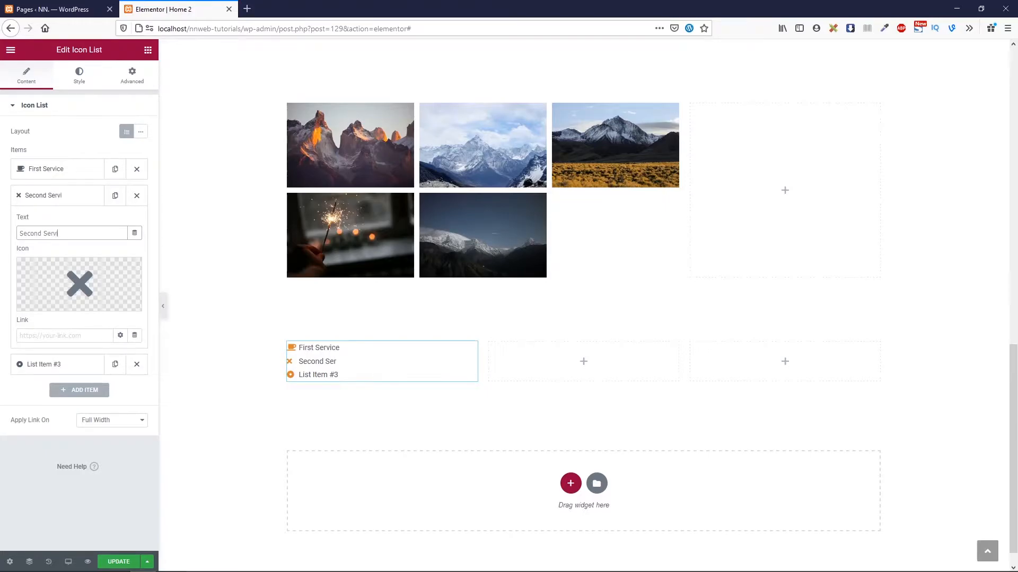
pyautogui.click(79, 284)
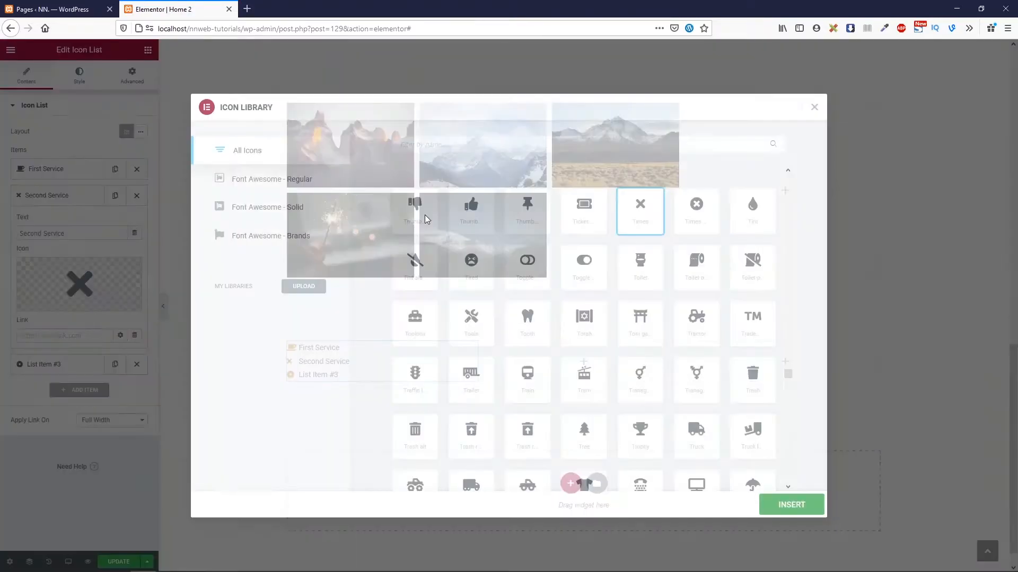
pyautogui.write('tea')
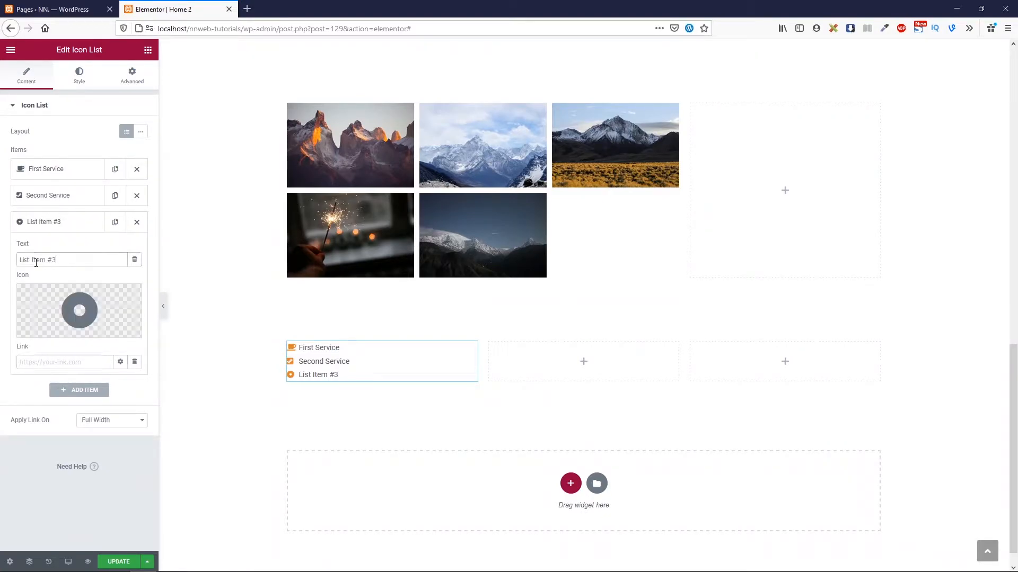
# - Rename item three 'Third Service' and pick the Airbnb icon from Font Awesome Brands
pyautogui.write('T')
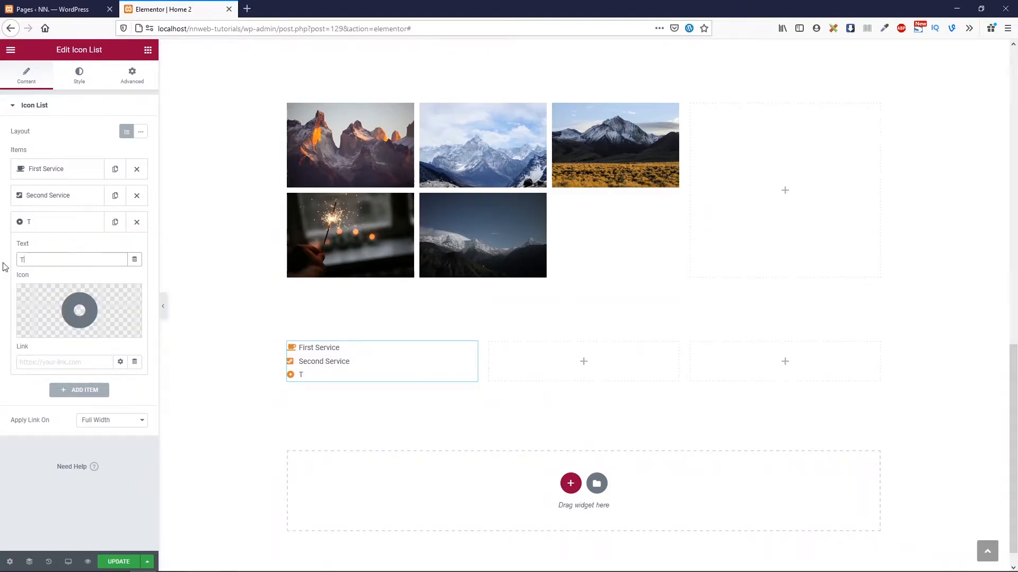
pyautogui.write('hird I')
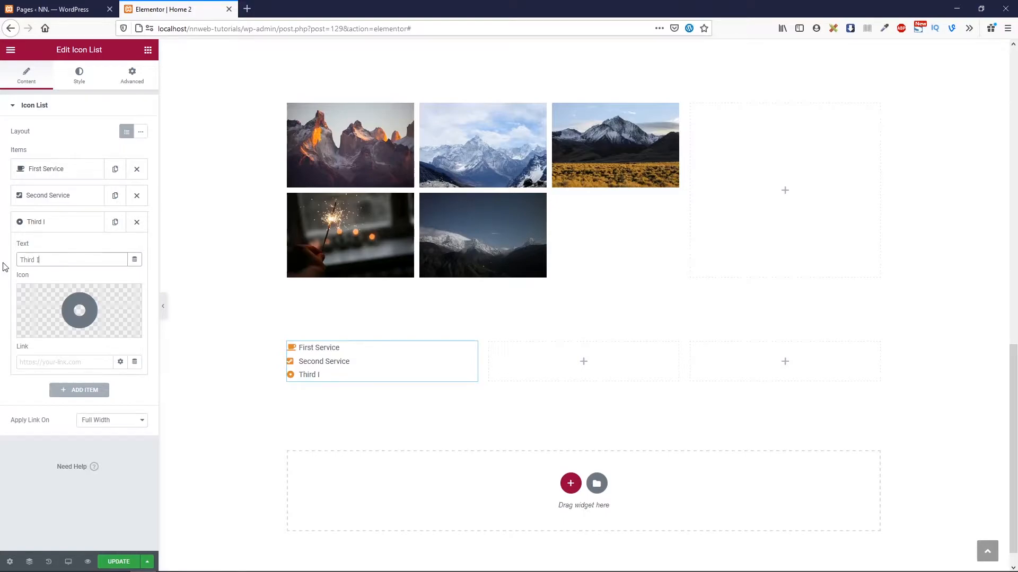
pyautogui.write('con')
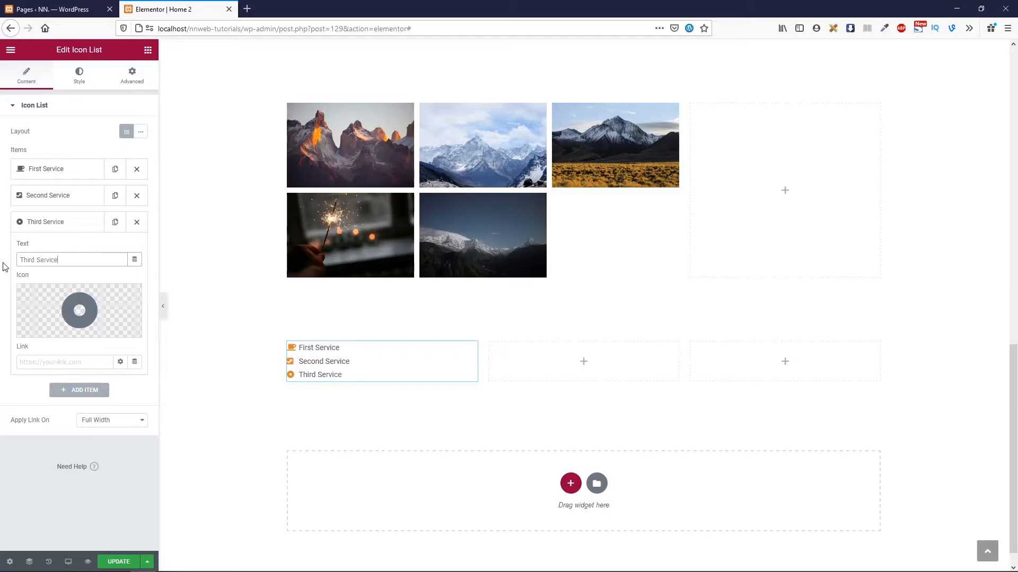
pyautogui.click(79, 310)
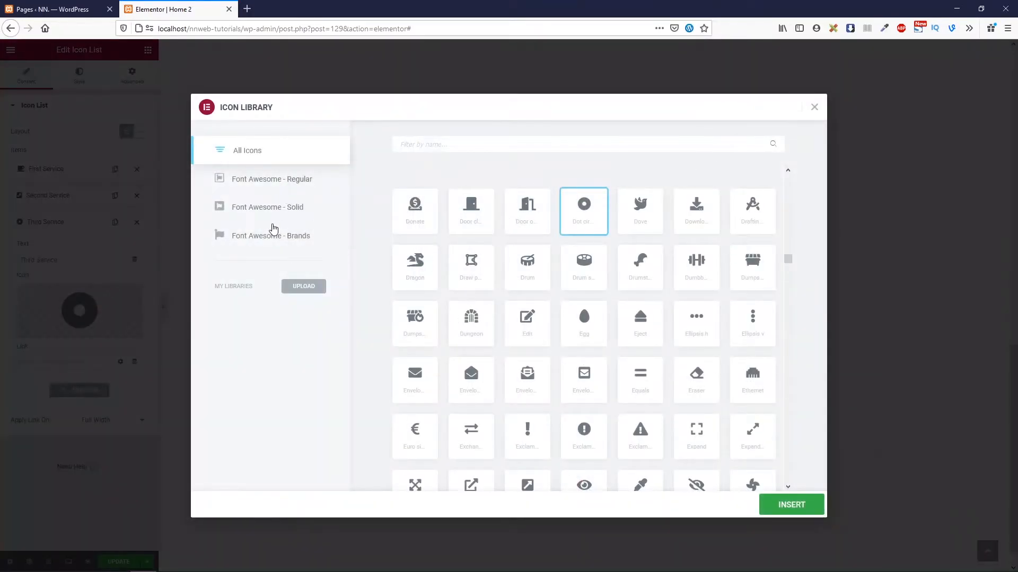
pyautogui.click(267, 206)
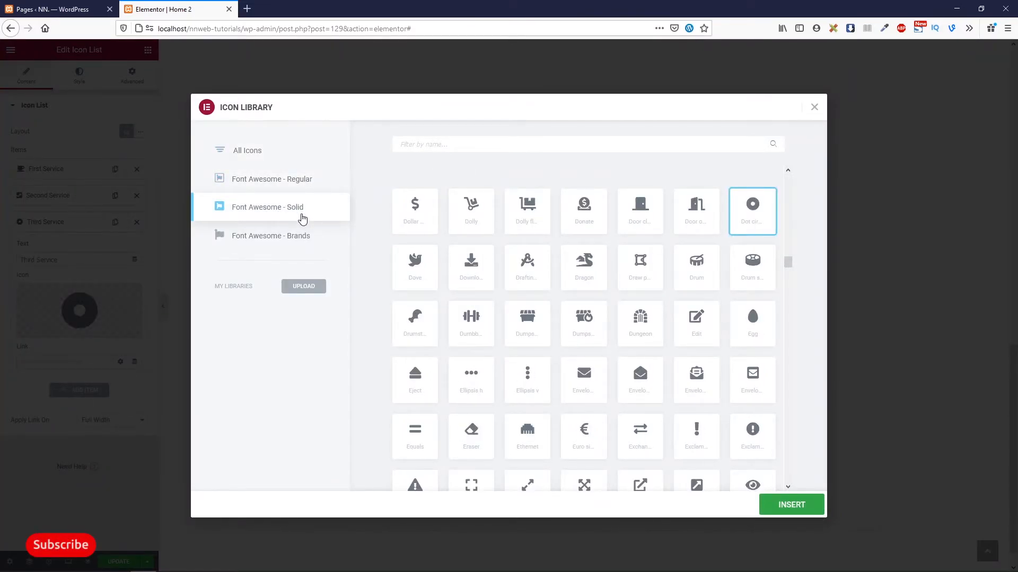
pyautogui.click(271, 235)
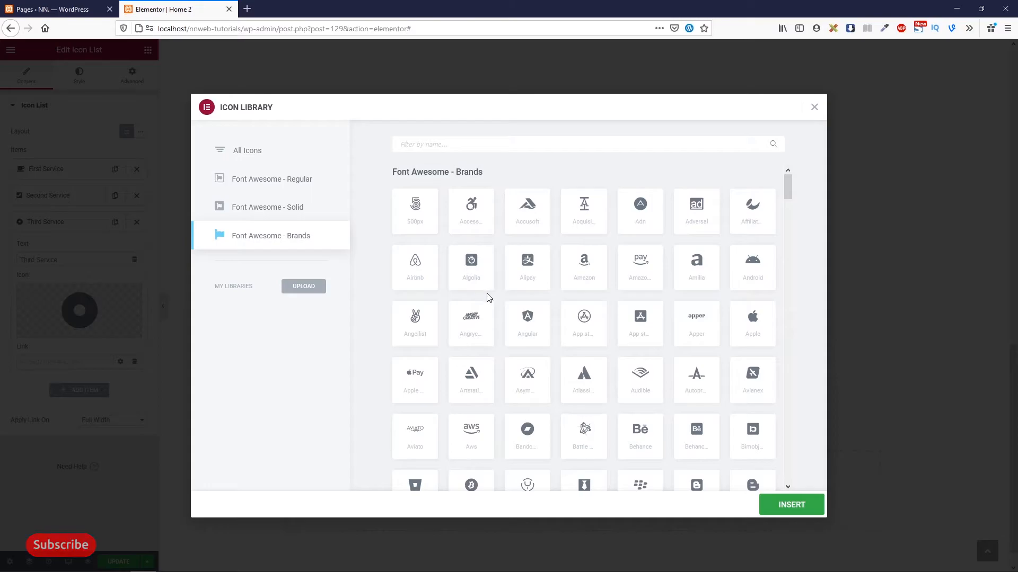
pyautogui.click(415, 266)
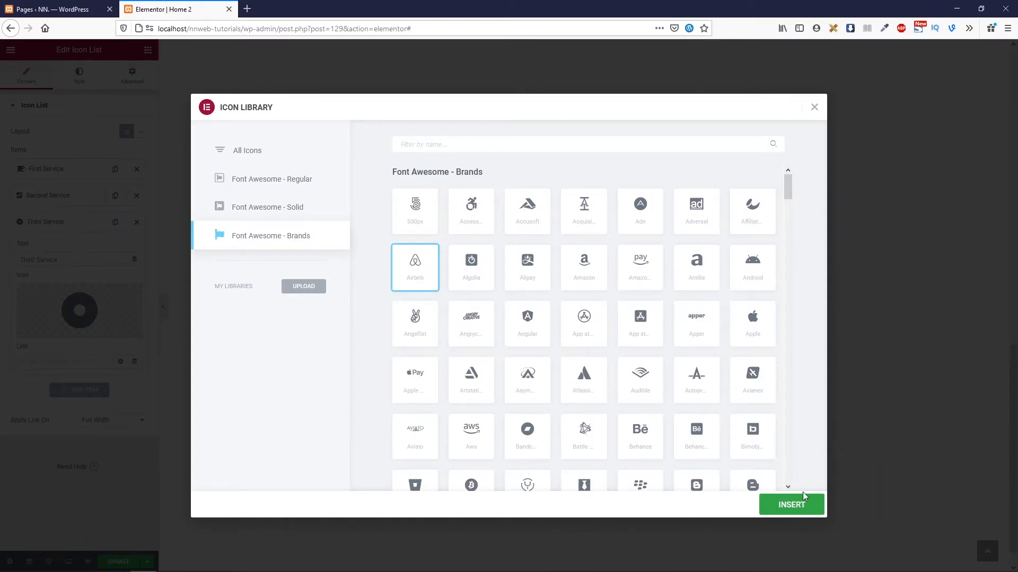
# - Insert the Airbnb icon and keep Apply Link On set to Full Width
pyautogui.click(790, 505)
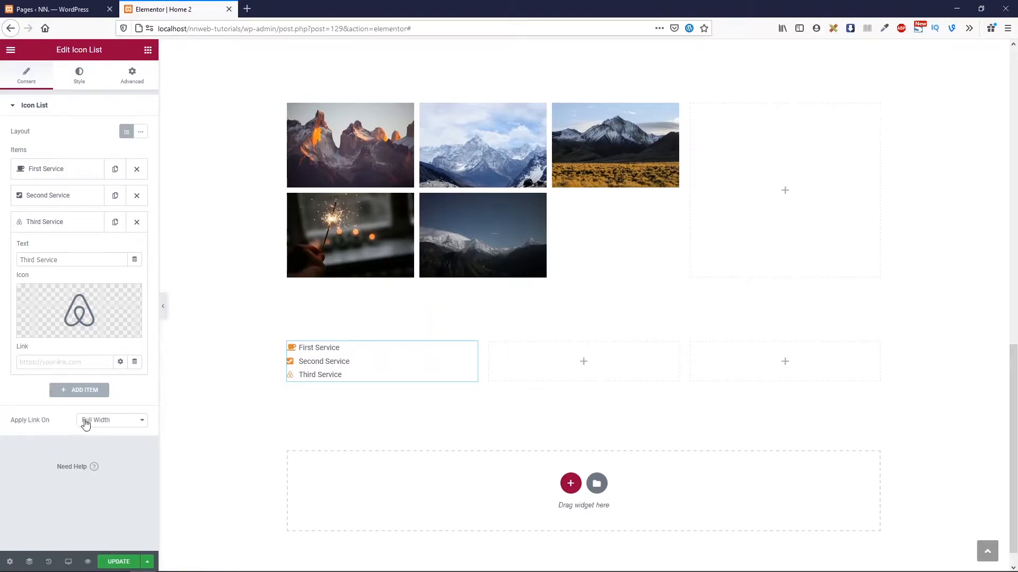
pyautogui.click(110, 420)
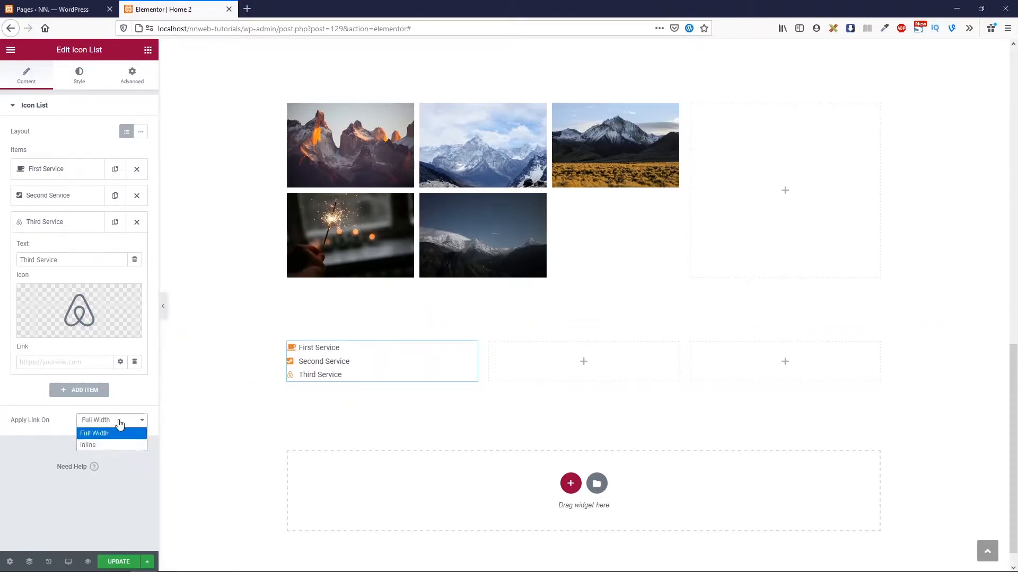
pyautogui.click(94, 433)
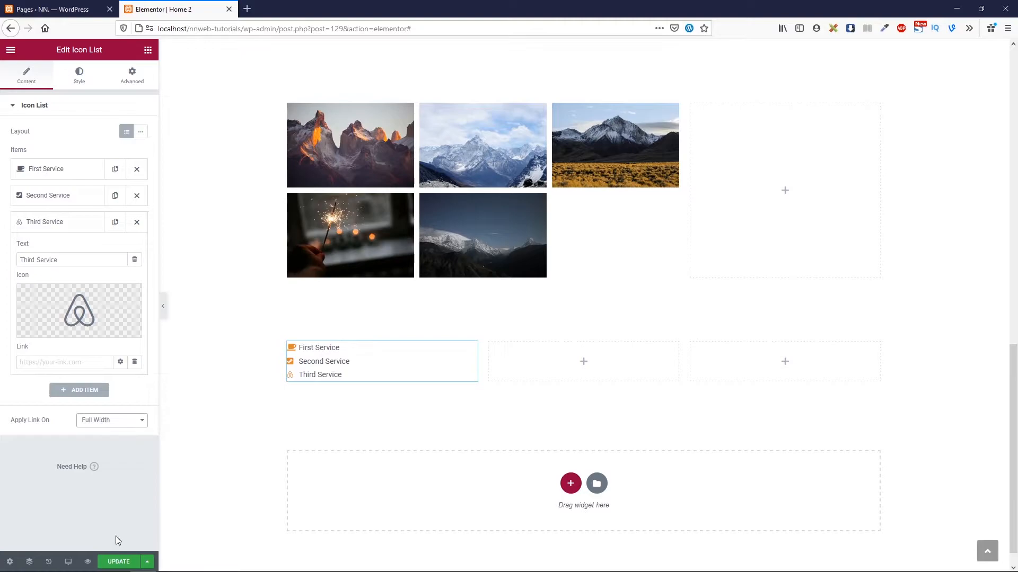
pyautogui.moveTo(59, 115)
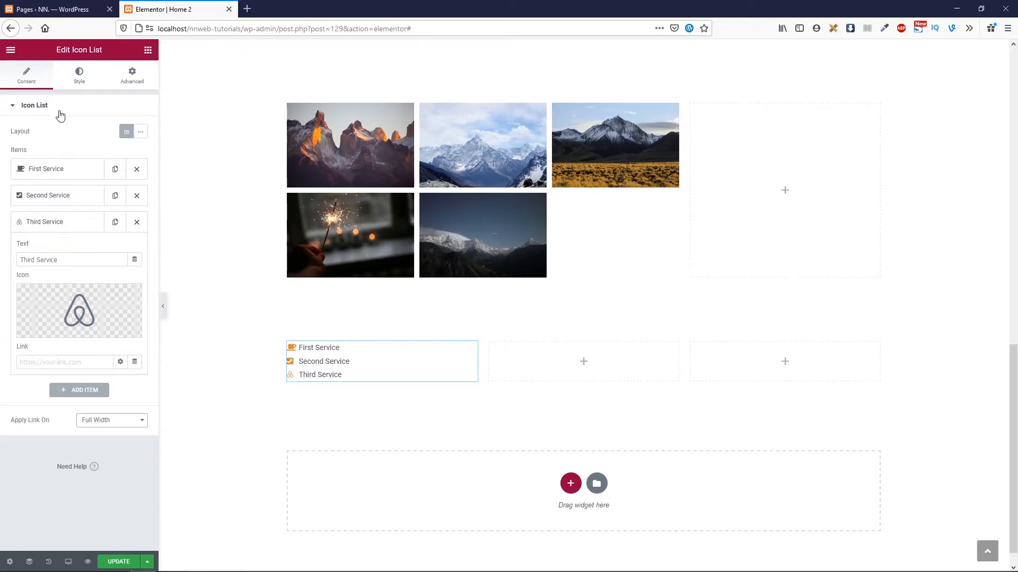
# - In Style, set item spacing to 15, center-align the services, and enable dividers
pyautogui.click(79, 75)
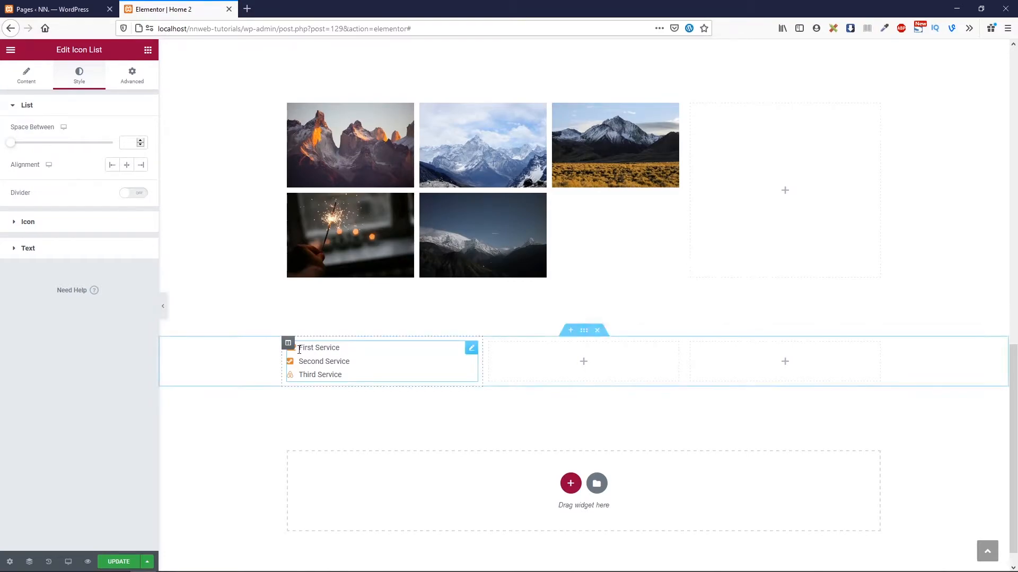
pyautogui.moveTo(12, 142); pyautogui.dragTo(36, 142)
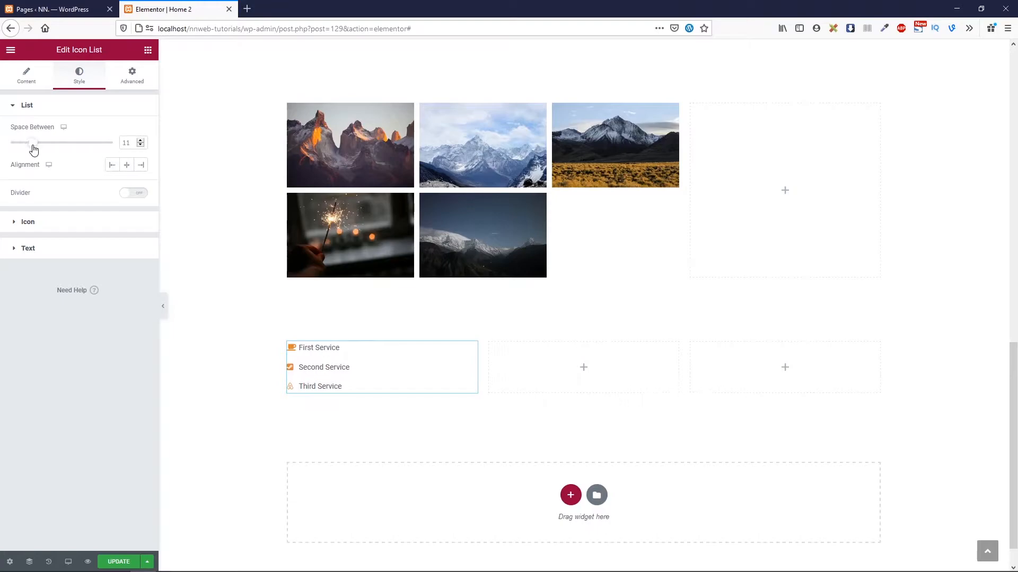
pyautogui.moveTo(33, 142); pyautogui.dragTo(42, 142)
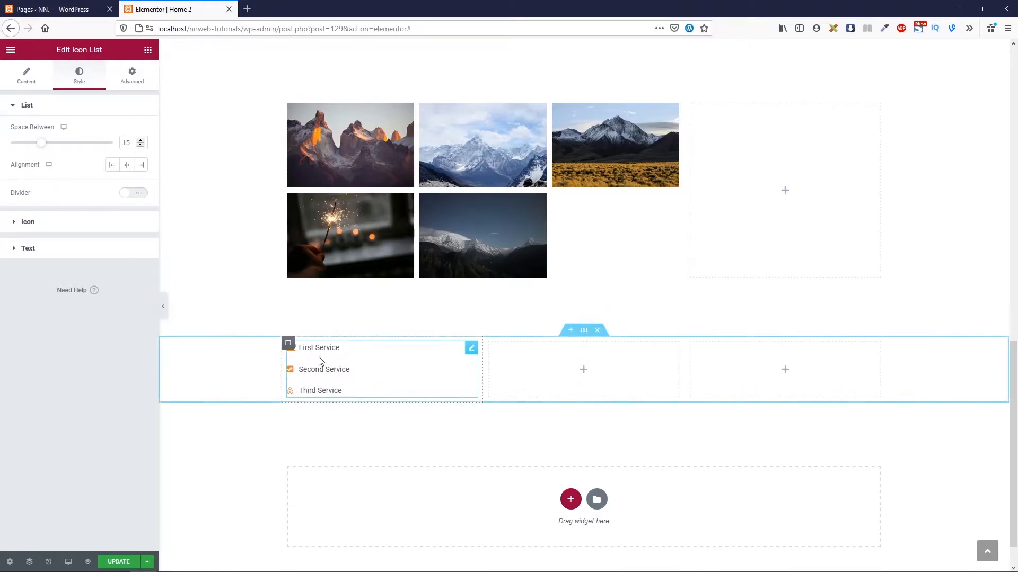
pyautogui.moveTo(49, 165)
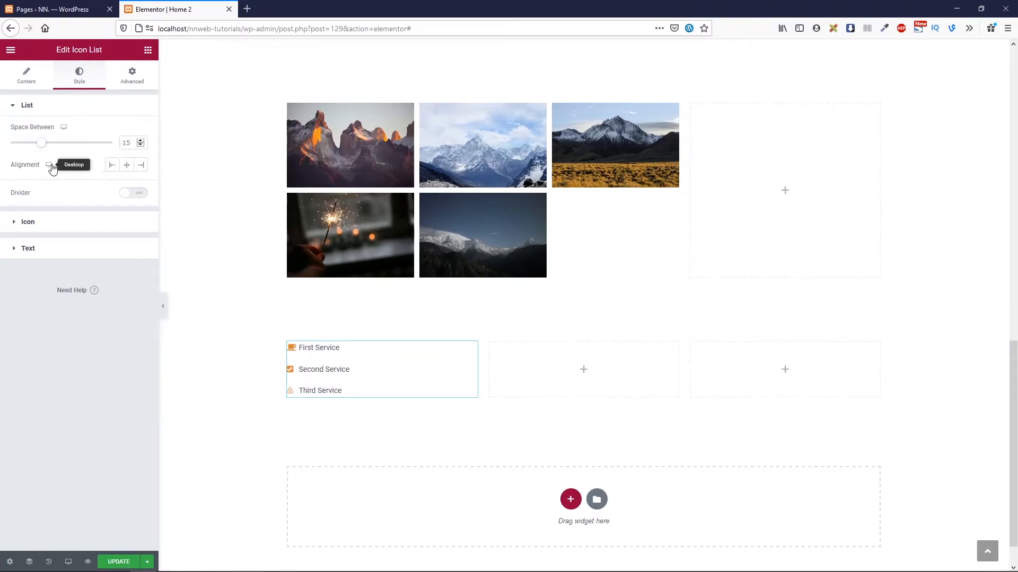
pyautogui.click(126, 165)
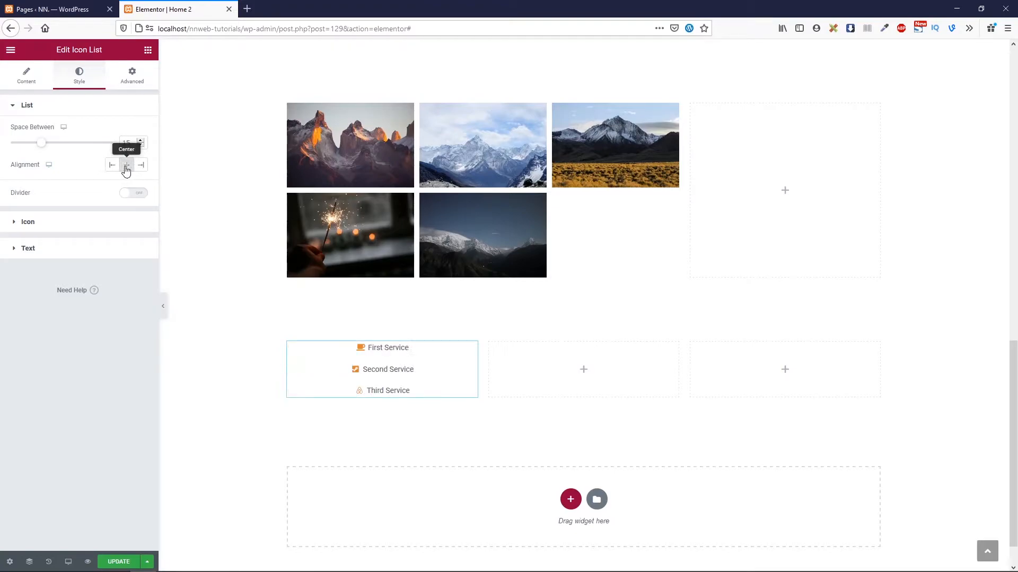
pyautogui.click(141, 165)
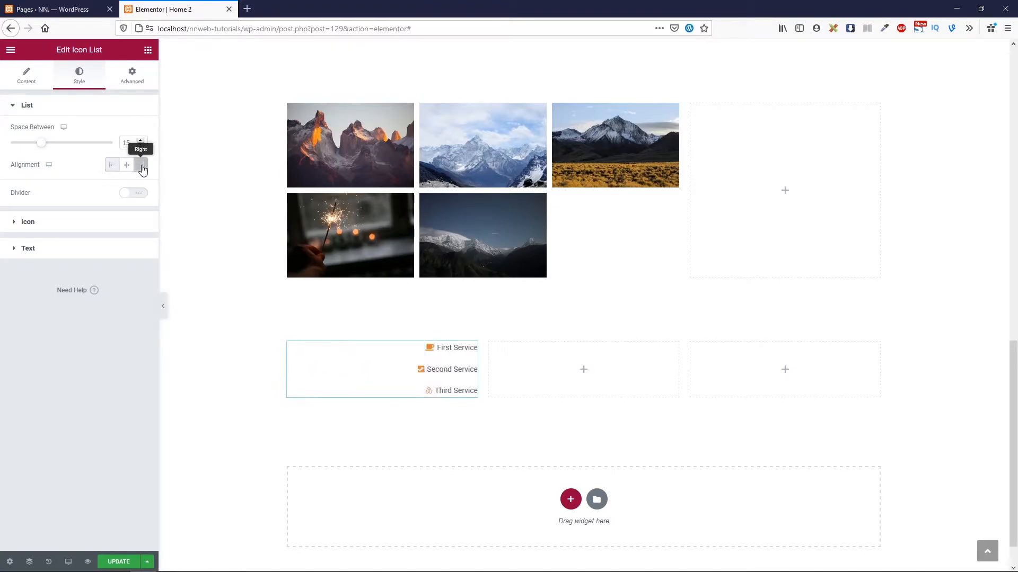
pyautogui.click(127, 164)
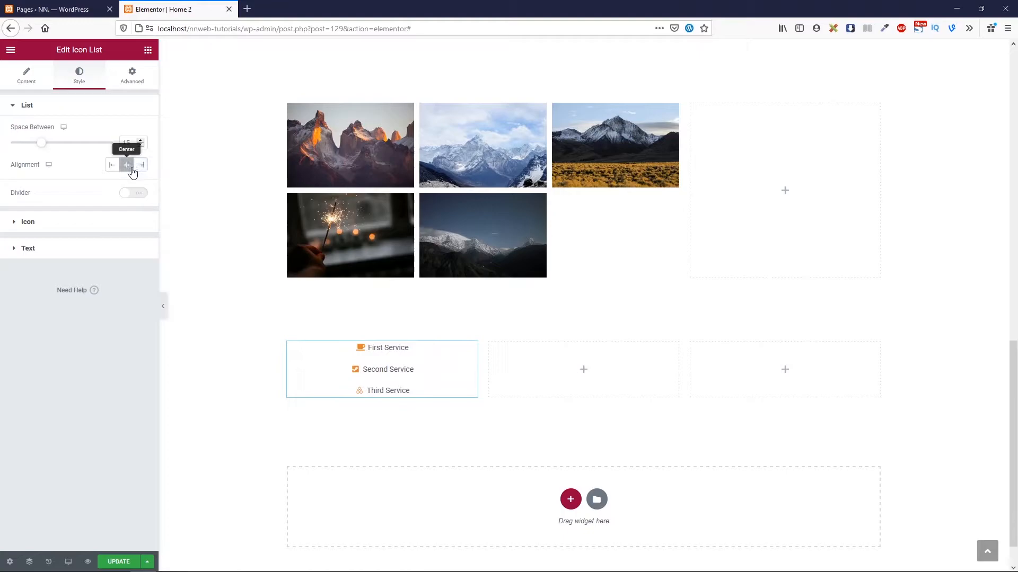
pyautogui.moveTo(64, 133)
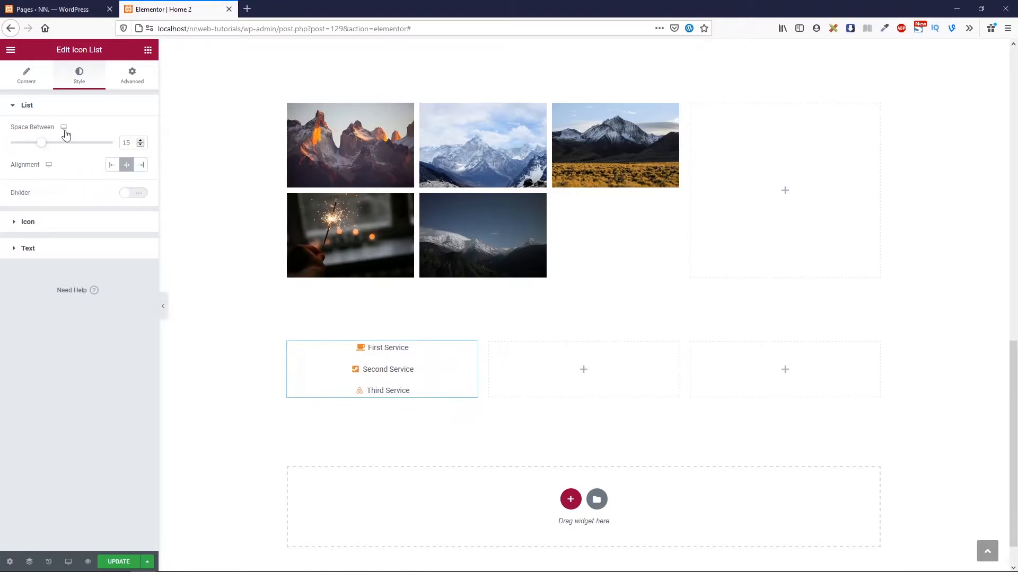
pyautogui.moveTo(64, 126)
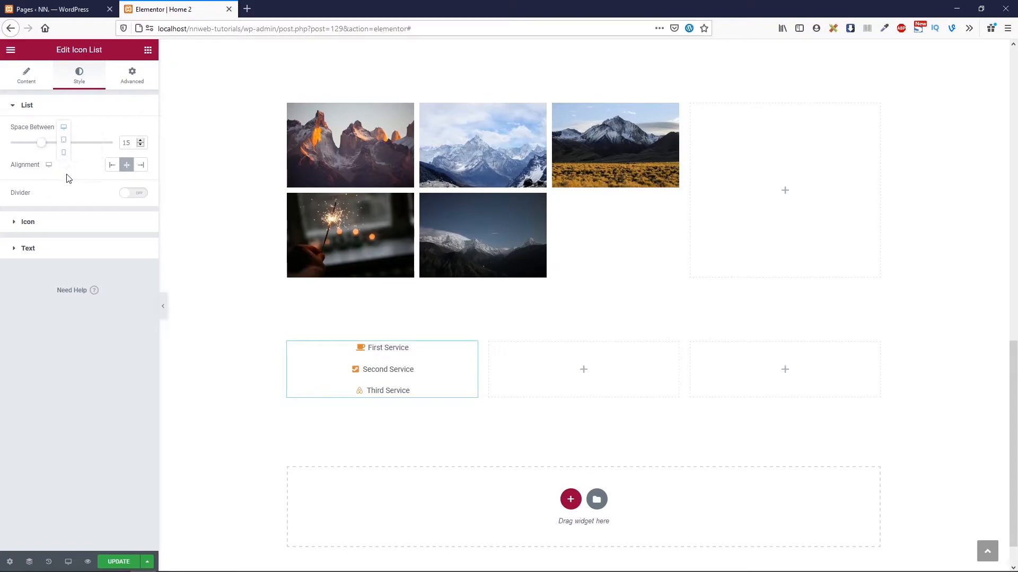
pyautogui.click(133, 193)
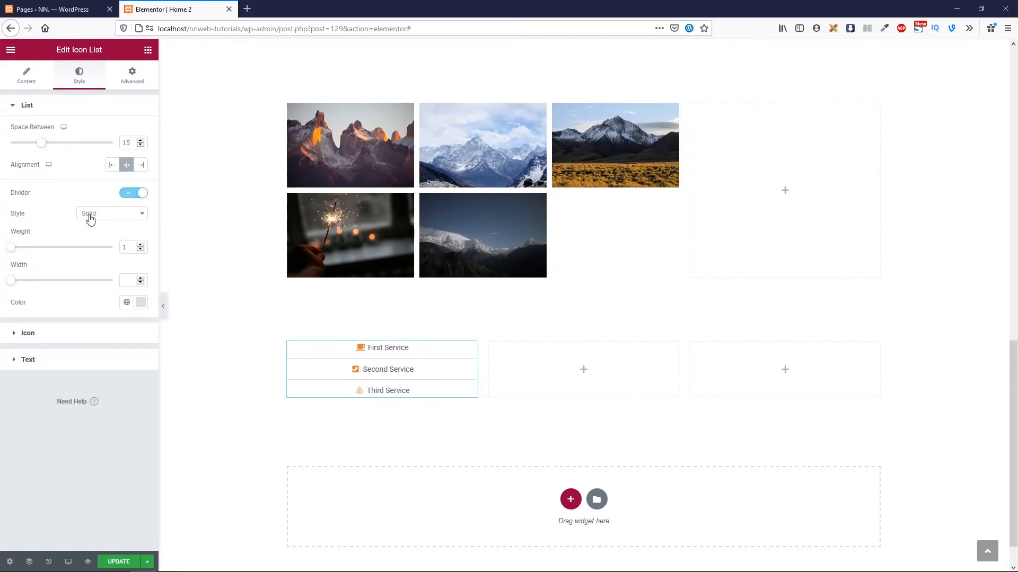
# - Keep the dividers Solid and set their width to 19
pyautogui.click(110, 213)
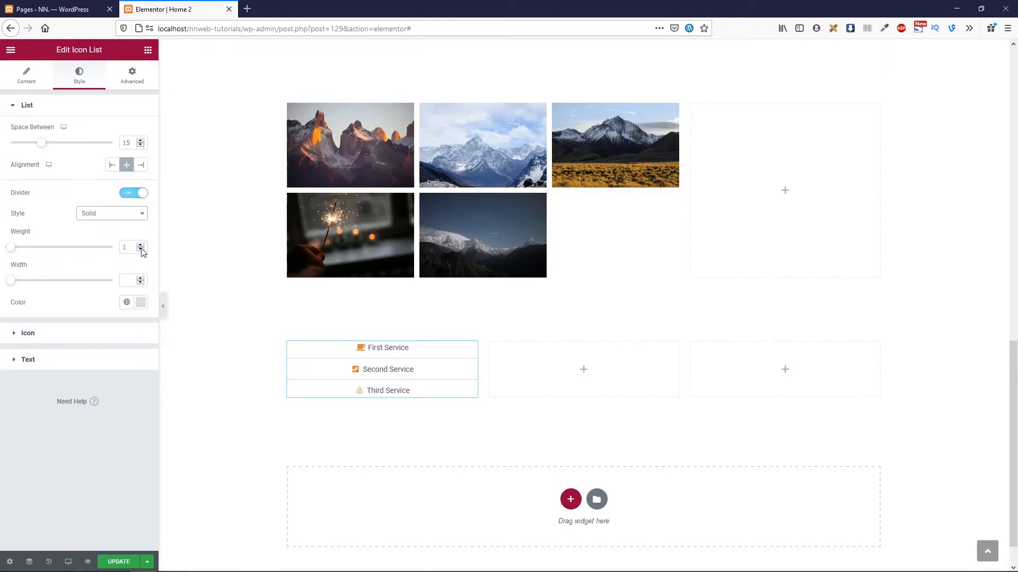
pyautogui.moveTo(89, 278)
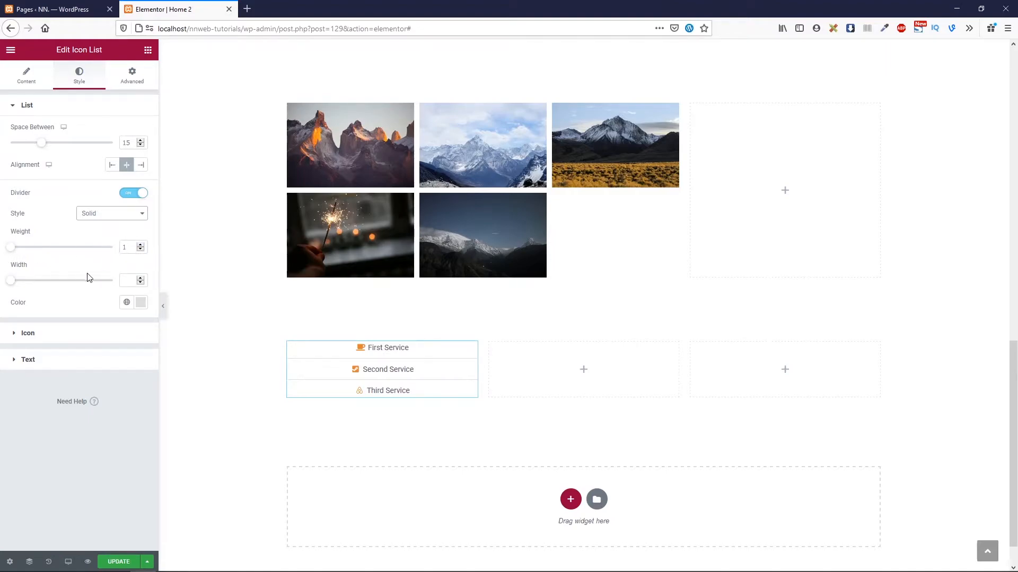
pyautogui.moveTo(11, 280); pyautogui.dragTo(36, 280)
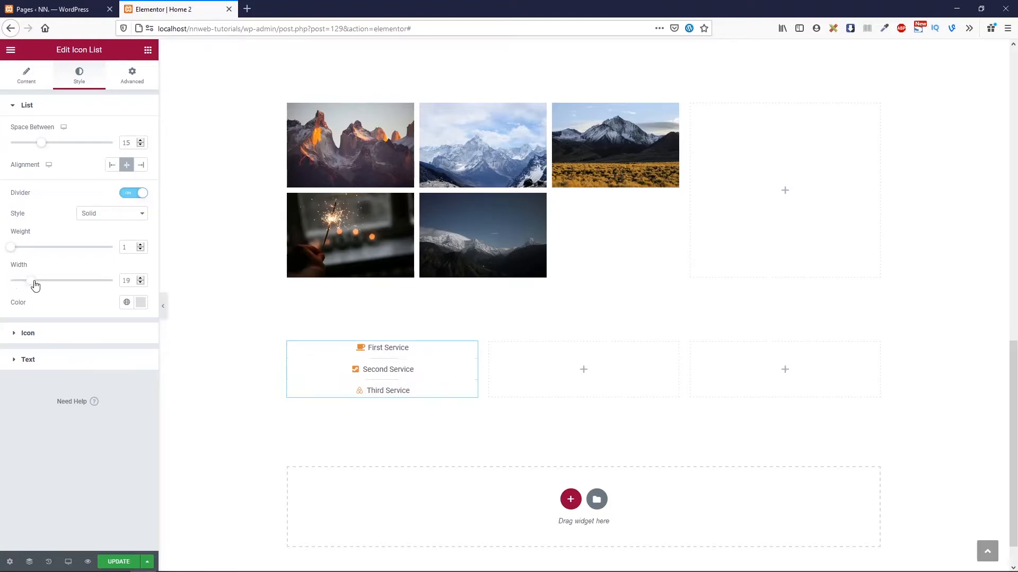
pyautogui.moveTo(35, 281); pyautogui.dragTo(65, 280)
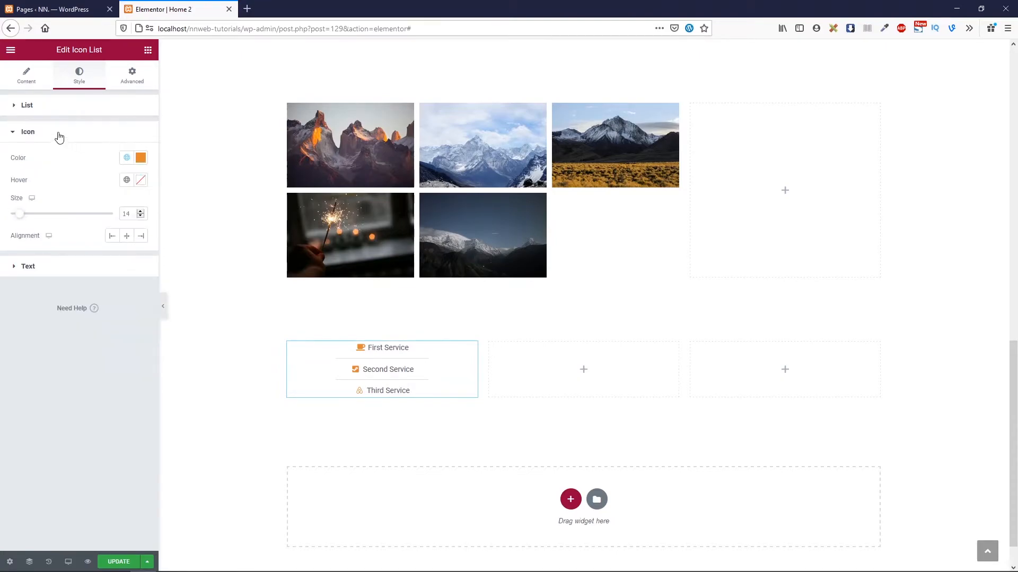
pyautogui.moveTo(64, 164)
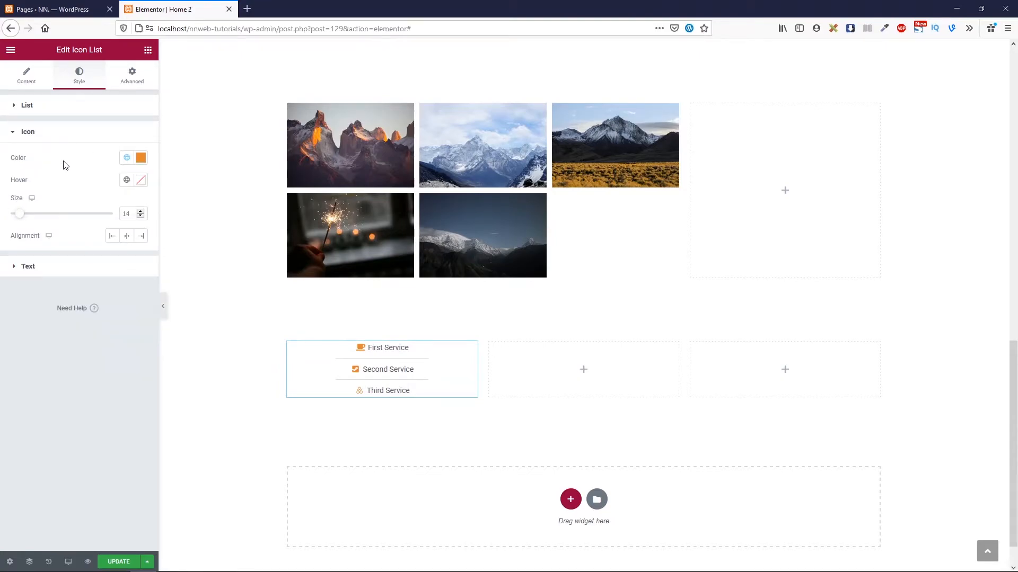
pyautogui.moveTo(113, 147)
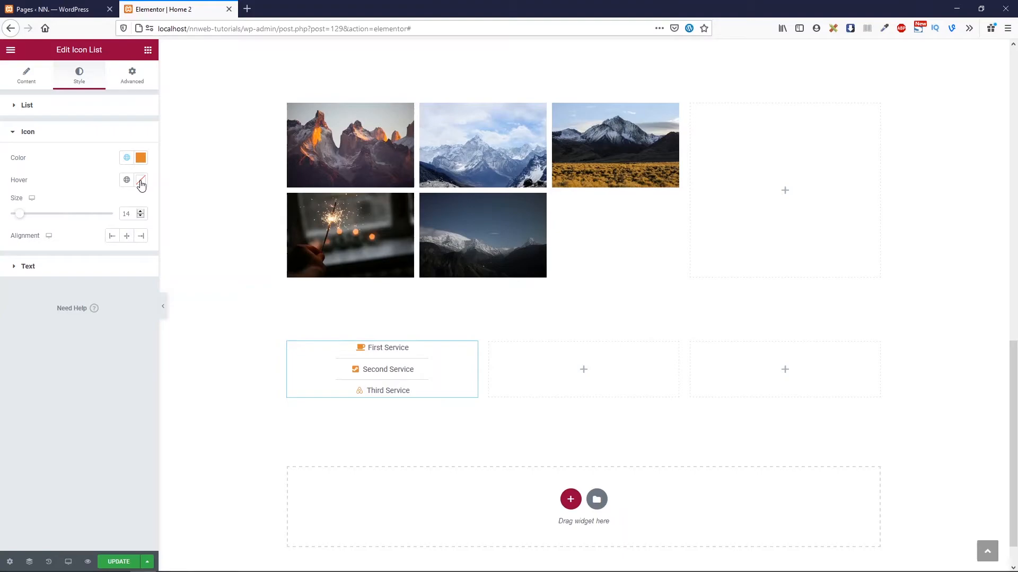
# - Enlarge the service icons to size 53, give them a red hover colour, and left-align them
pyautogui.moveTo(20, 213); pyautogui.dragTo(52, 213)
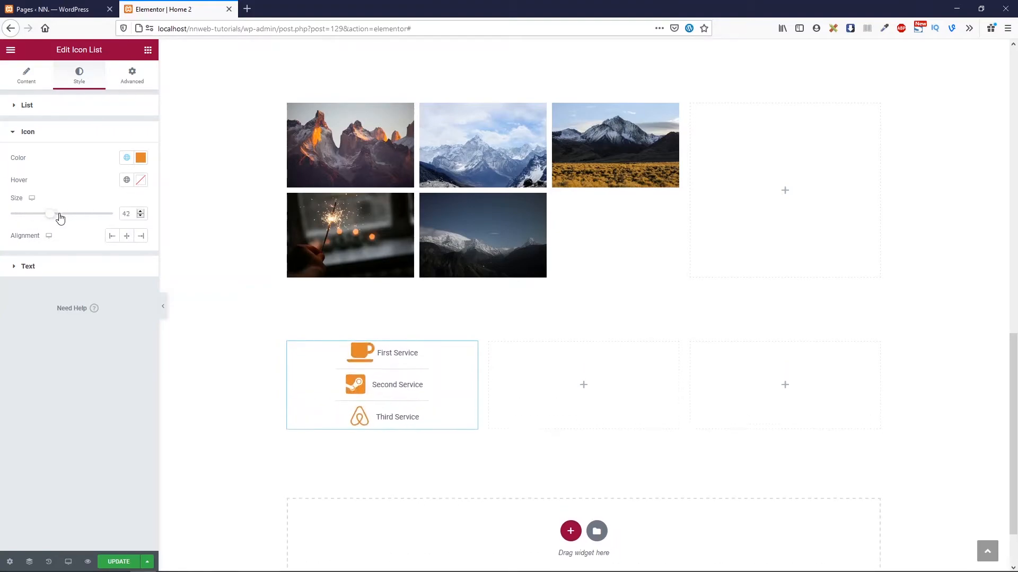
pyautogui.click(141, 180)
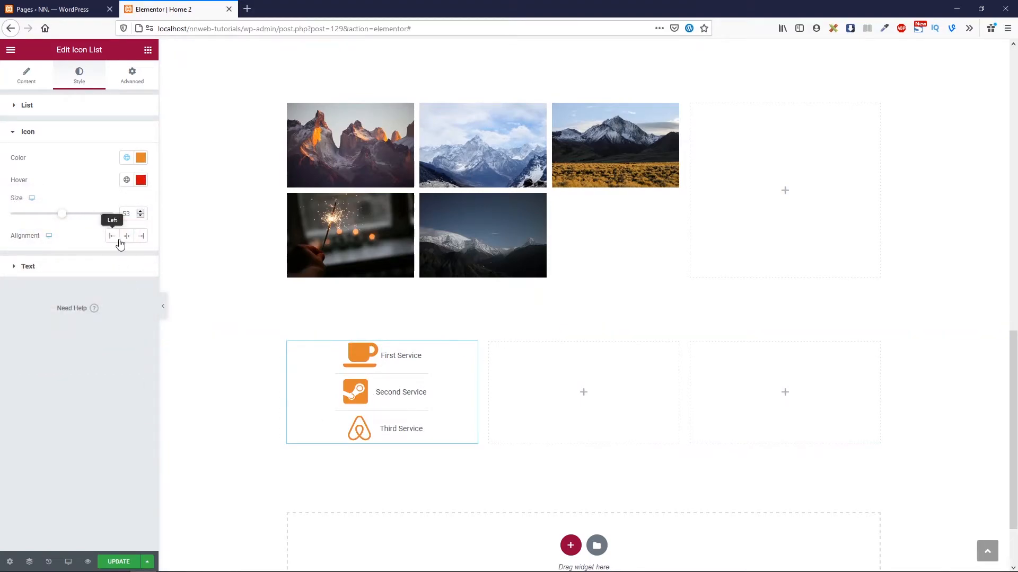
pyautogui.click(126, 236)
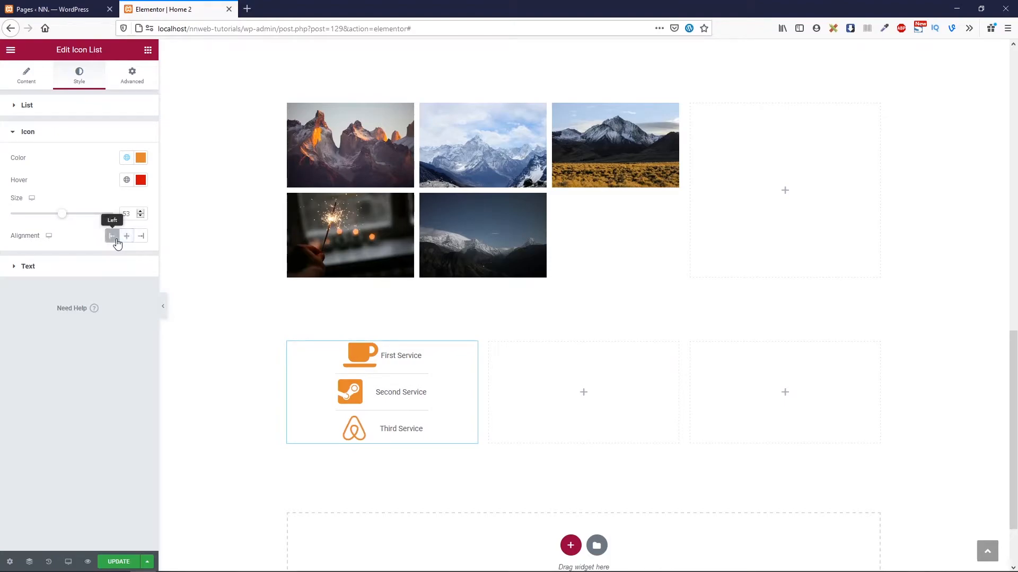
pyautogui.click(126, 235)
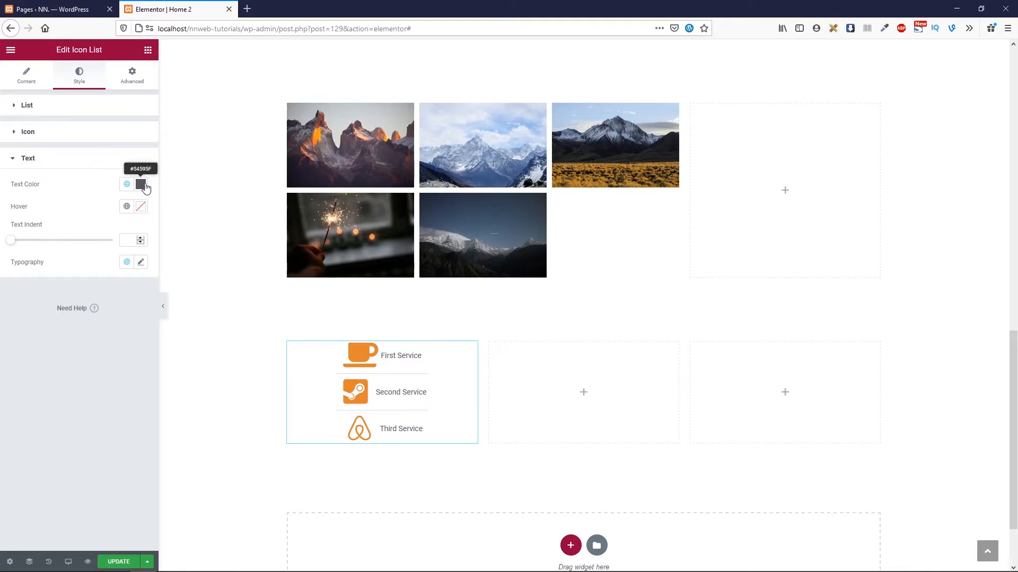
# - Set the service text indent to 16 px, briefly checking the Typography options
pyautogui.moveTo(11, 239); pyautogui.dragTo(22, 239)
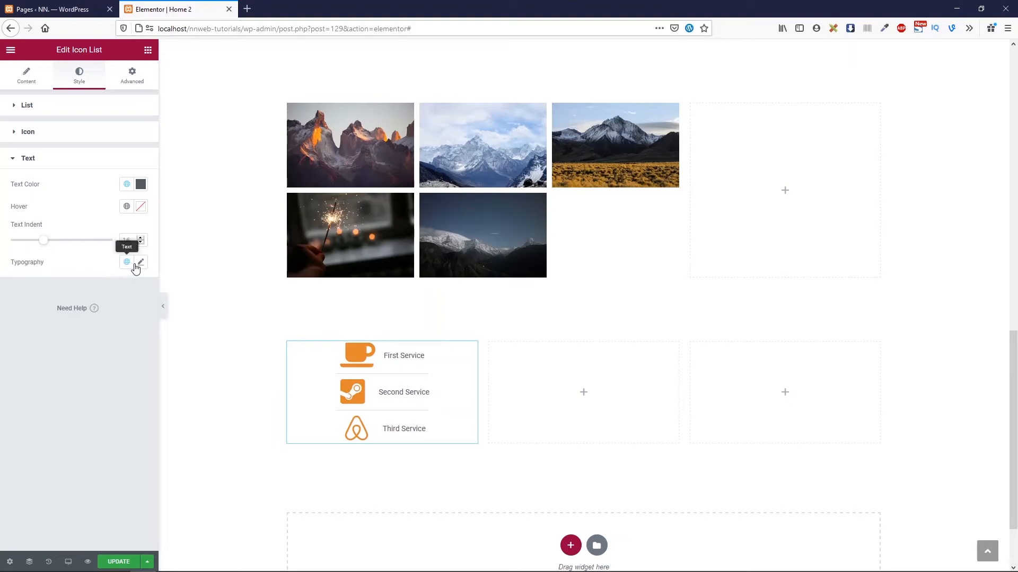
pyautogui.click(140, 262)
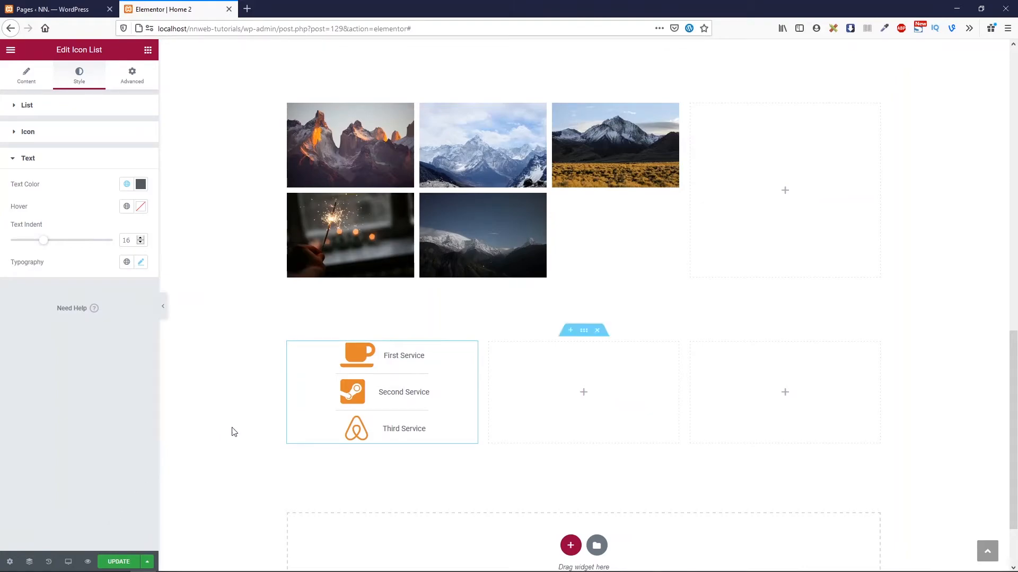
pyautogui.click(132, 74)
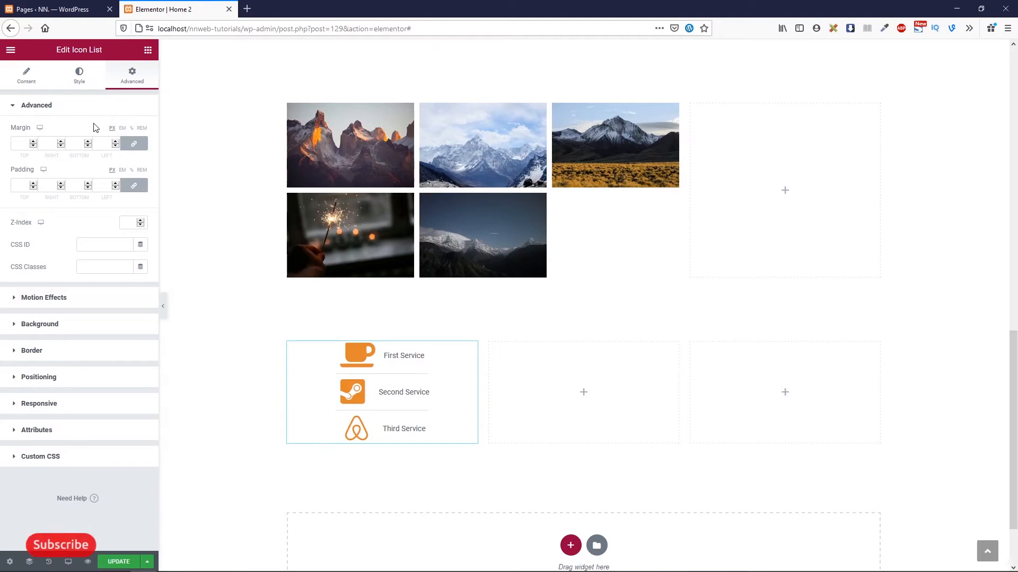
pyautogui.moveTo(63, 257)
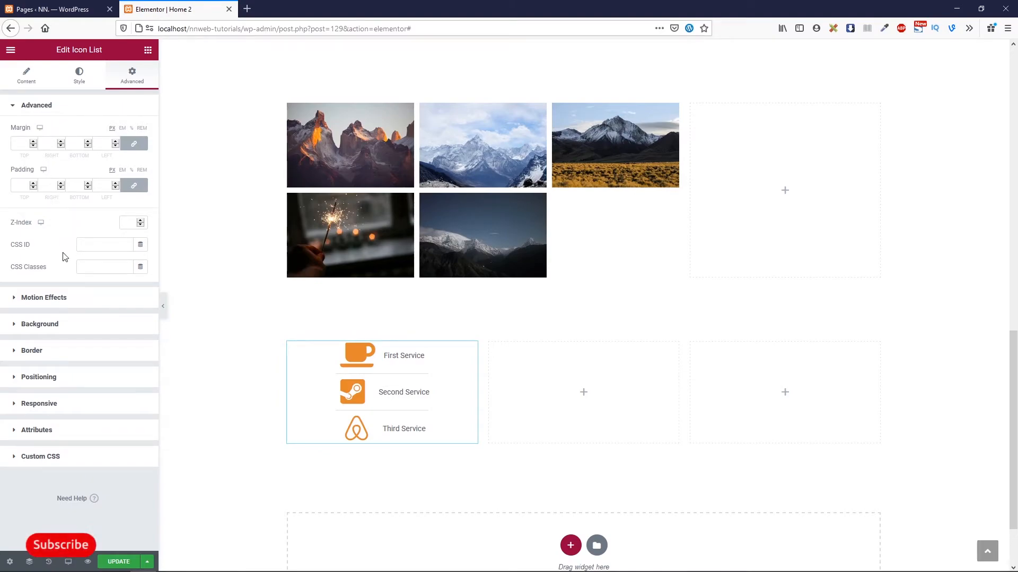
pyautogui.moveTo(73, 389)
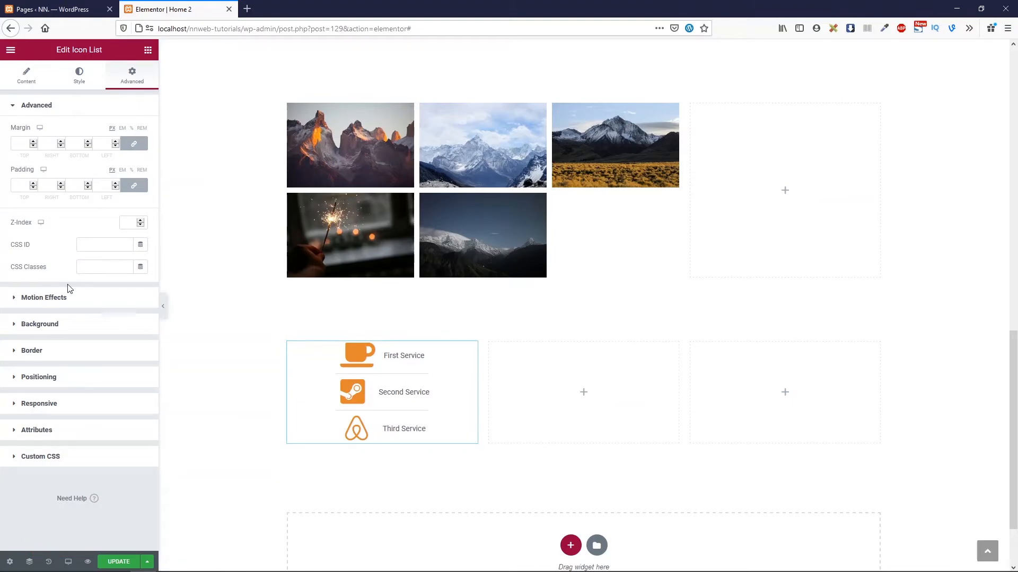
pyautogui.moveTo(60, 288)
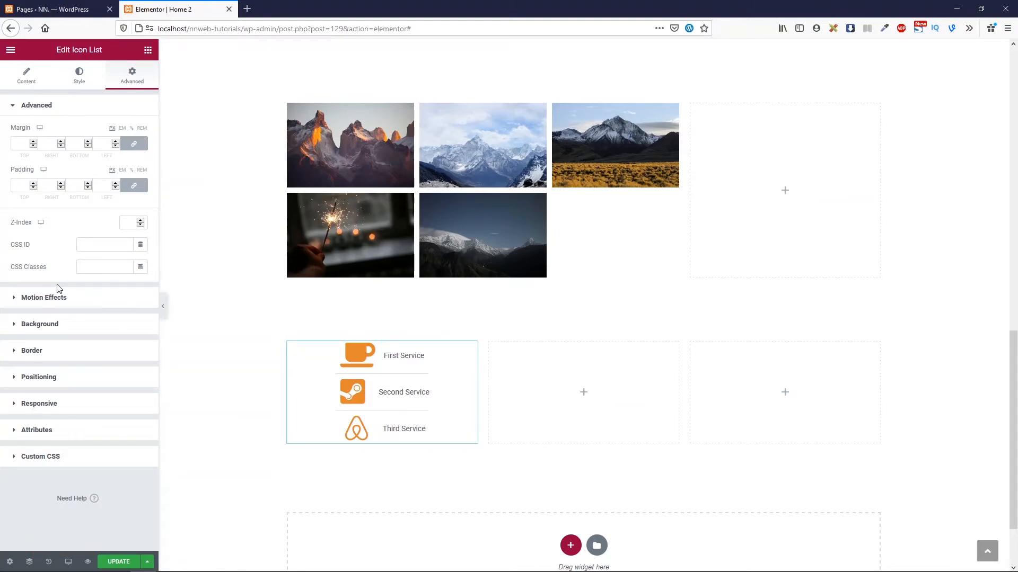
pyautogui.moveTo(8, 306)
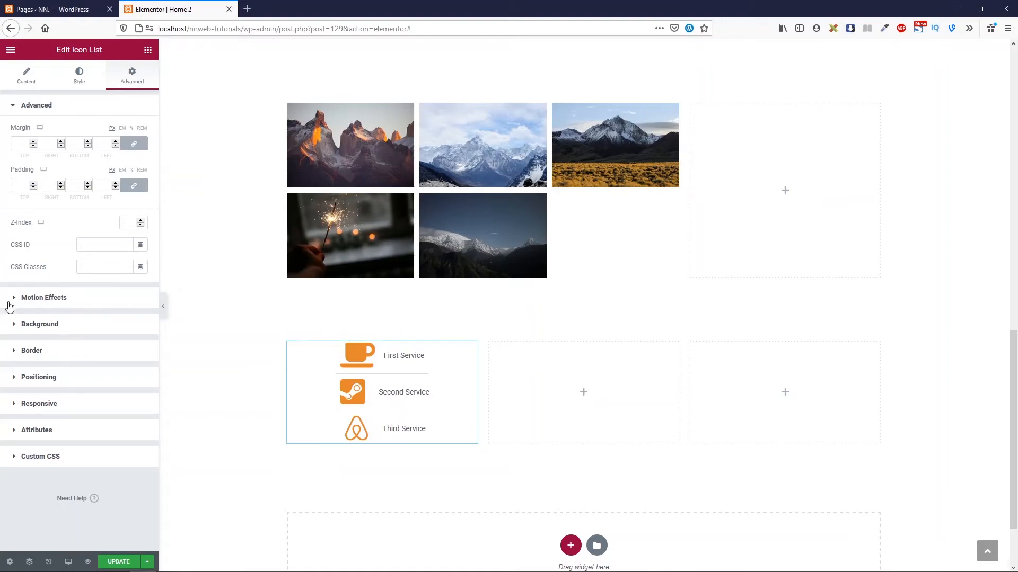
# - Apply a Fade In Left entrance animation to the icon list and update the page
pyautogui.click(44, 297)
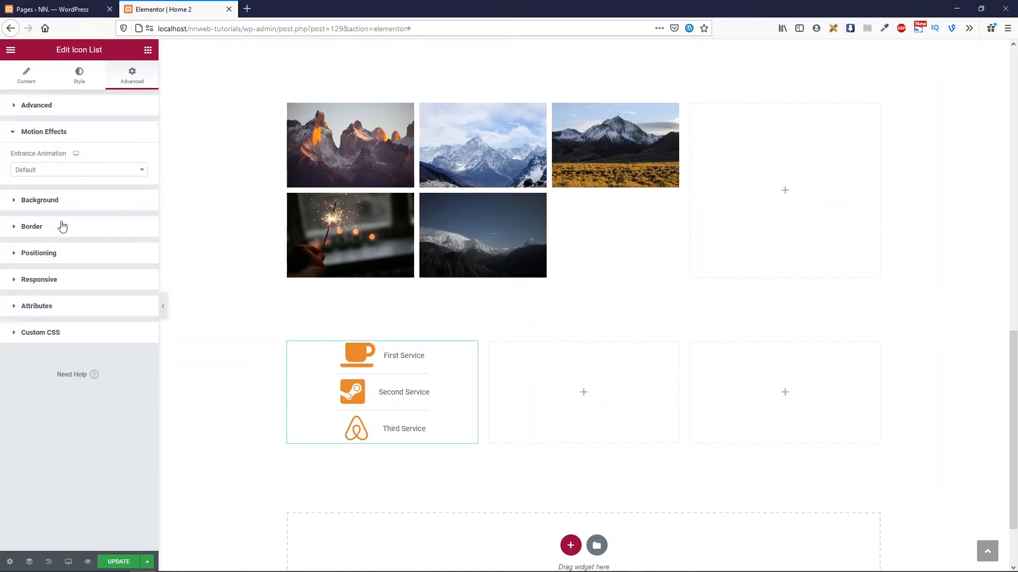
pyautogui.click(77, 170)
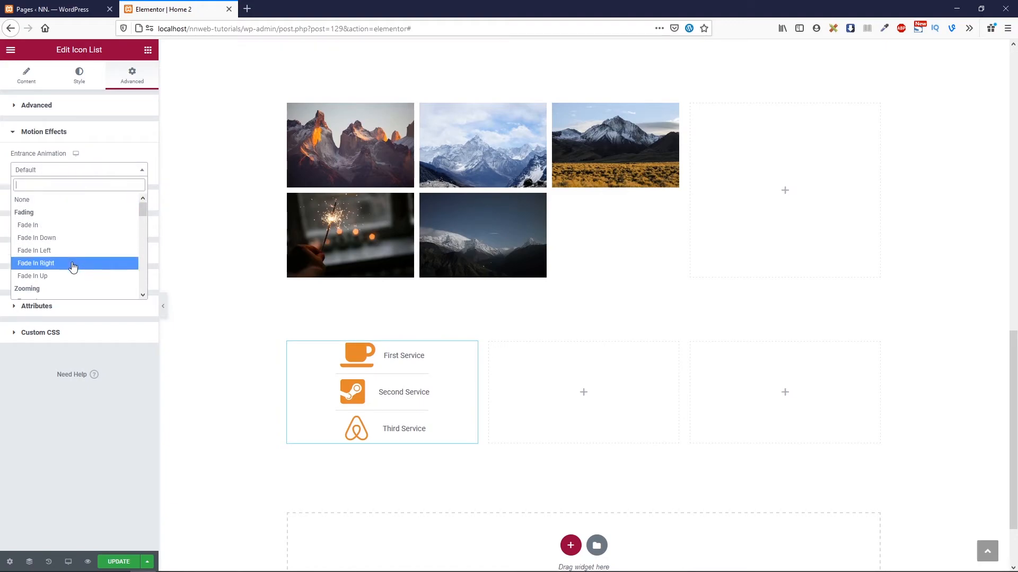
pyautogui.click(35, 263)
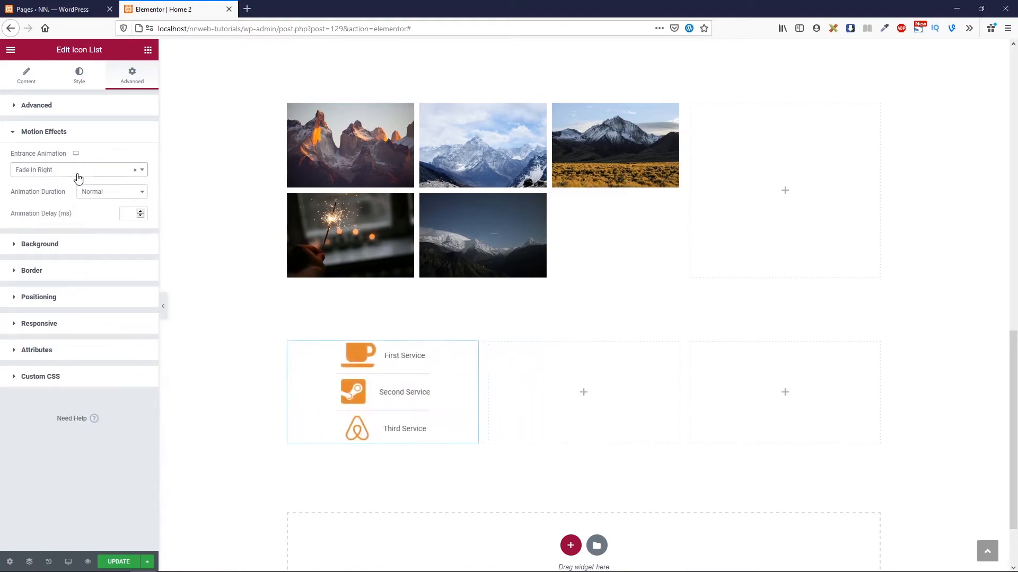
pyautogui.click(75, 169)
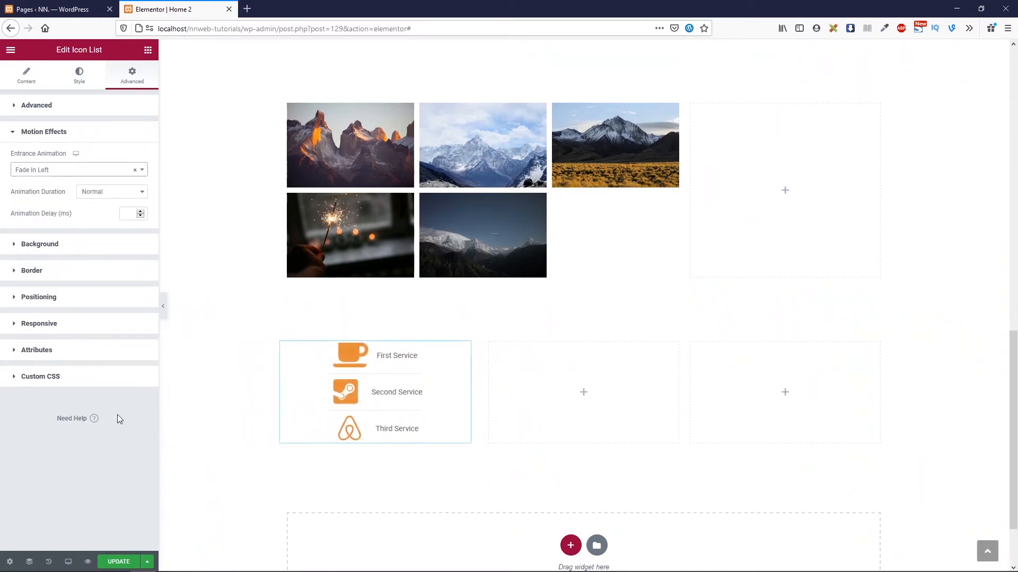
pyautogui.click(119, 562)
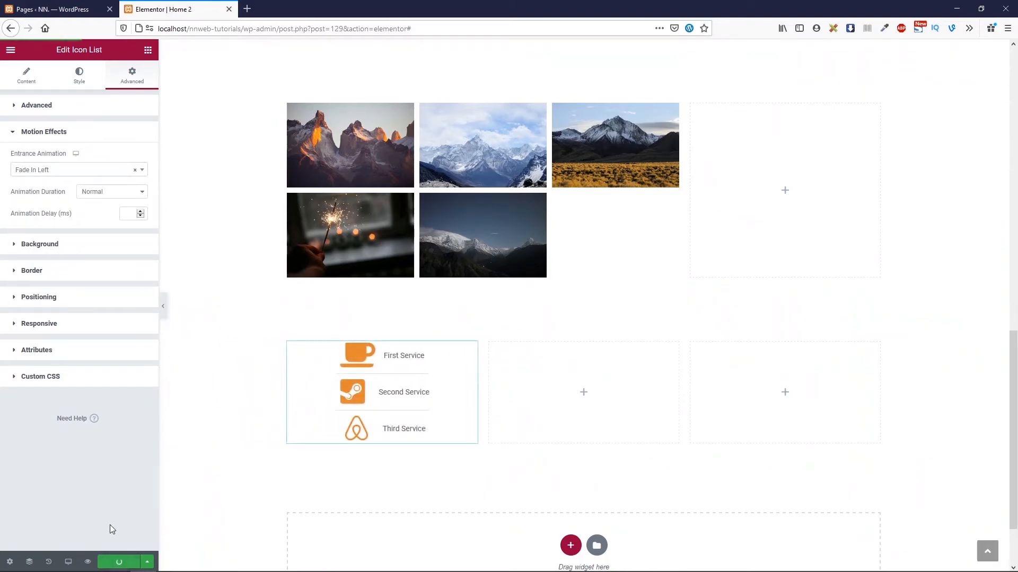
pyautogui.moveTo(87, 561)
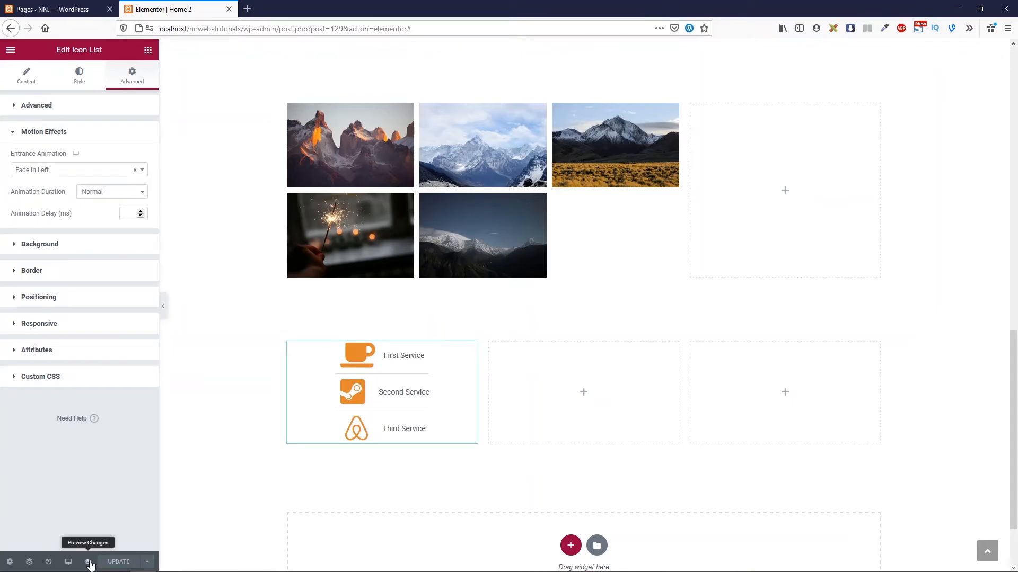
# - Preview the saved page changes in a new browser tab
pyautogui.click(69, 561)
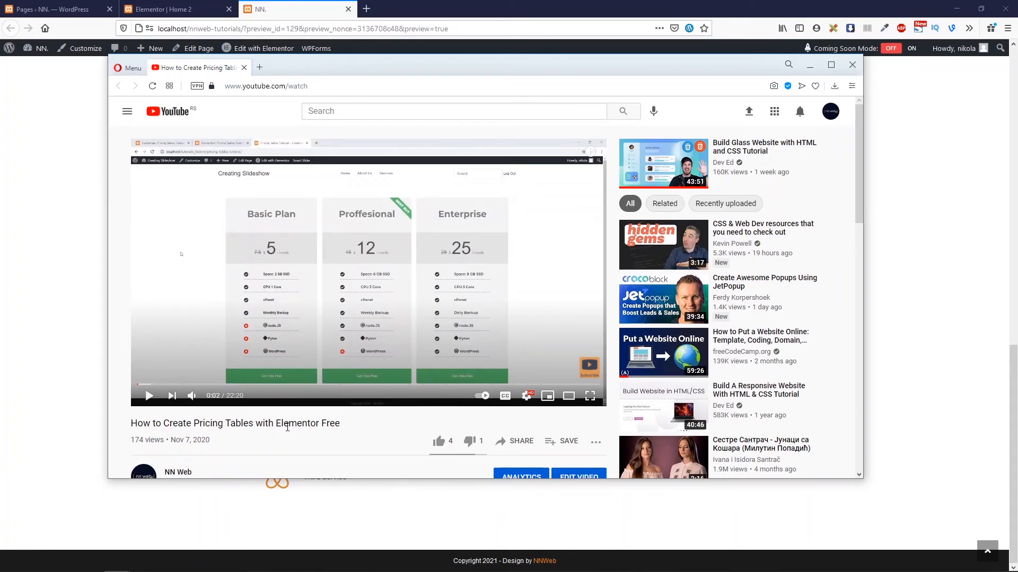
pyautogui.moveTo(324, 291)
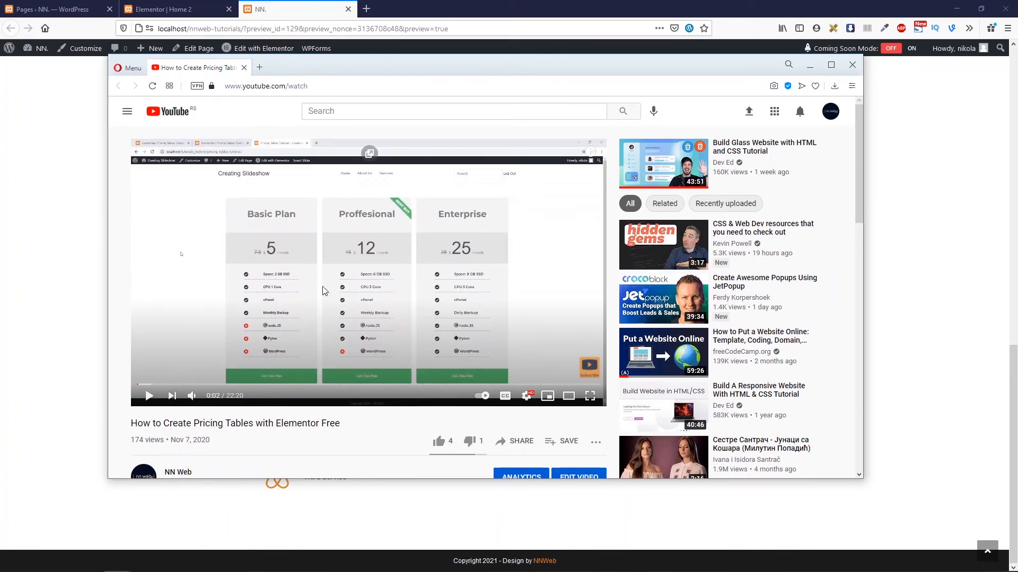
# - Browse the 'How to Create Pricing Tables with Elementor Free' video page, then return to the Elementor tab
pyautogui.scroll(-3)
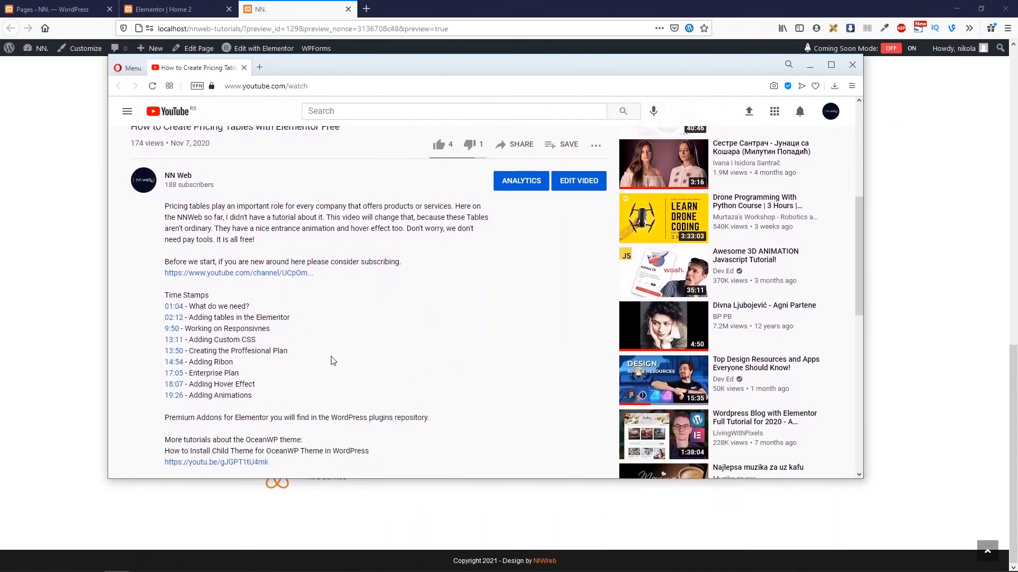
pyautogui.scroll(-3)
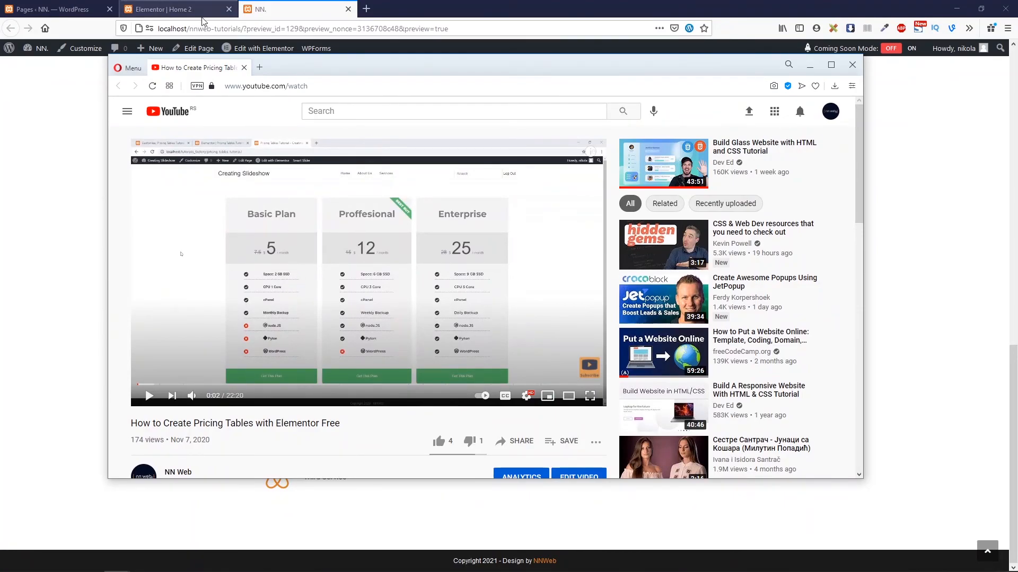
pyautogui.click(175, 9)
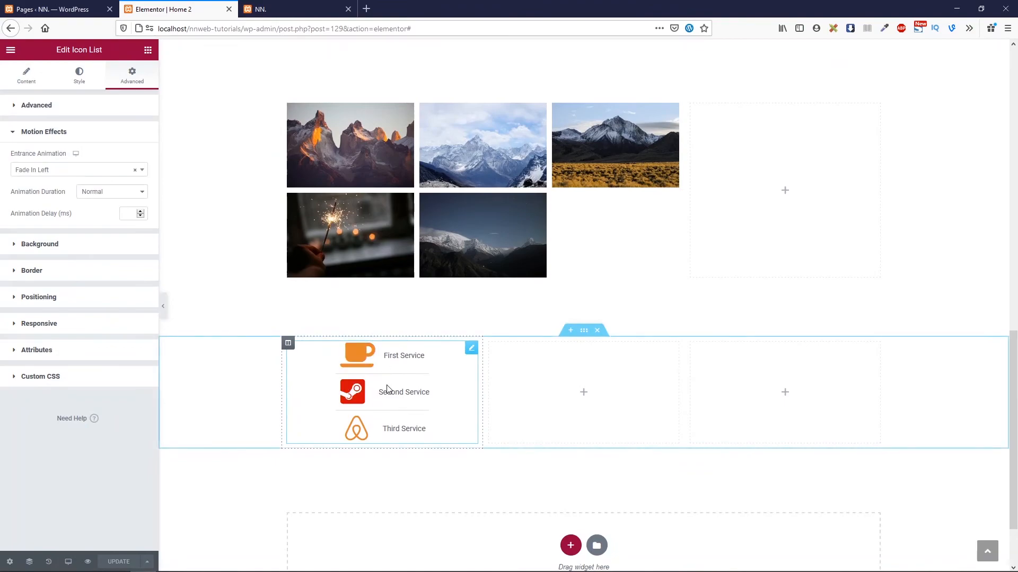